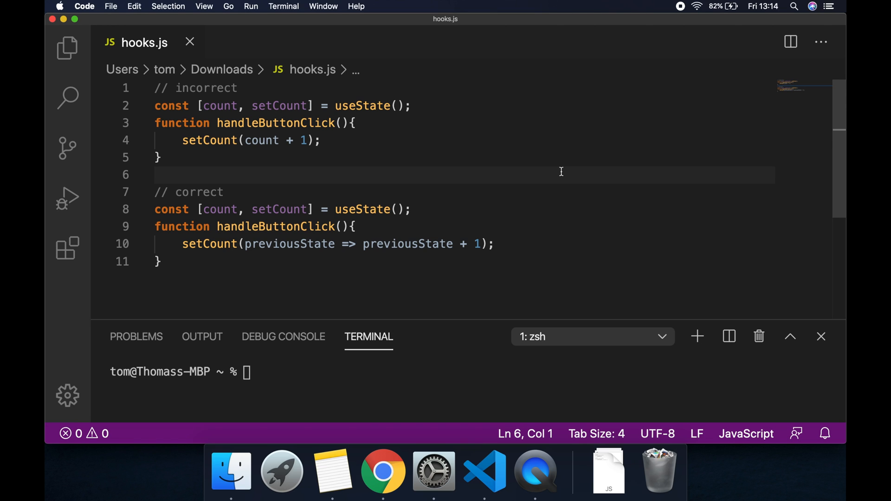
Run npx create-react-app state-update in the terminal and open the new project.
left_click(157, 174)
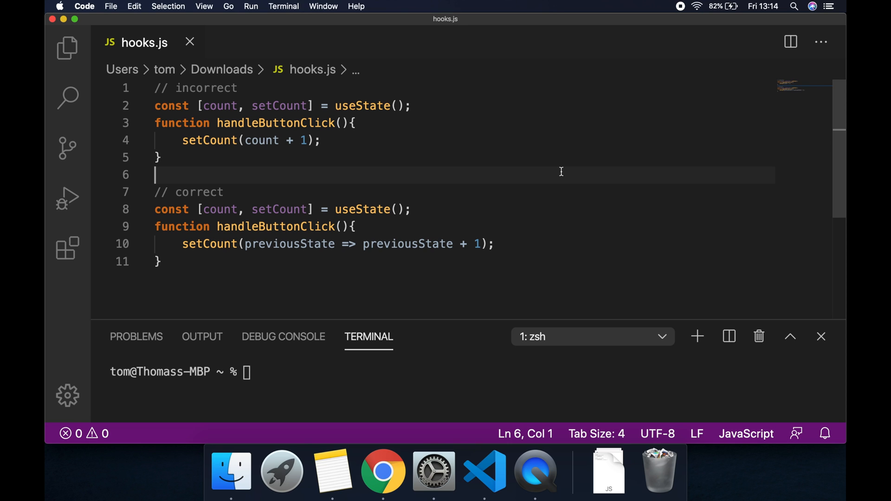
mouse_move(357, 154)
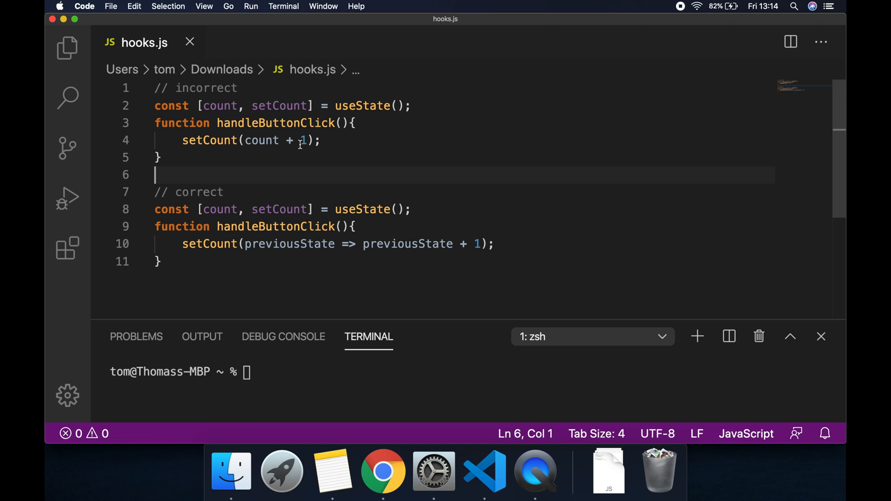
mouse_move(276, 122)
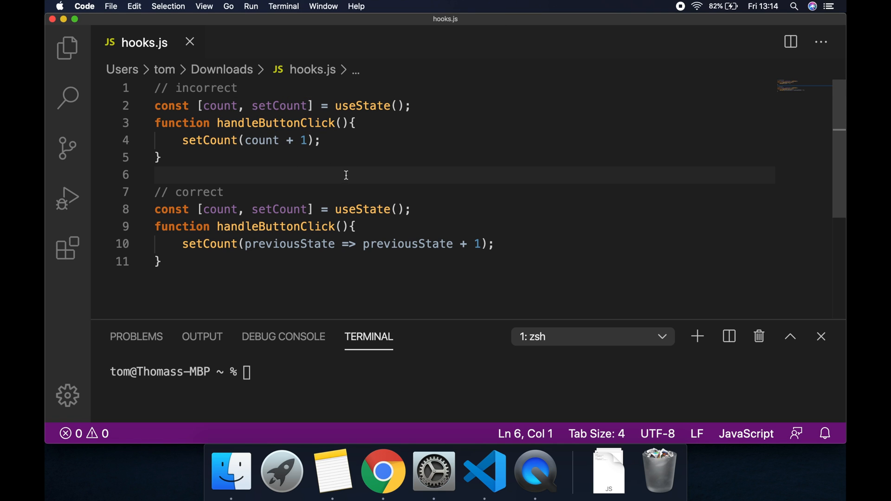
mouse_move(407, 147)
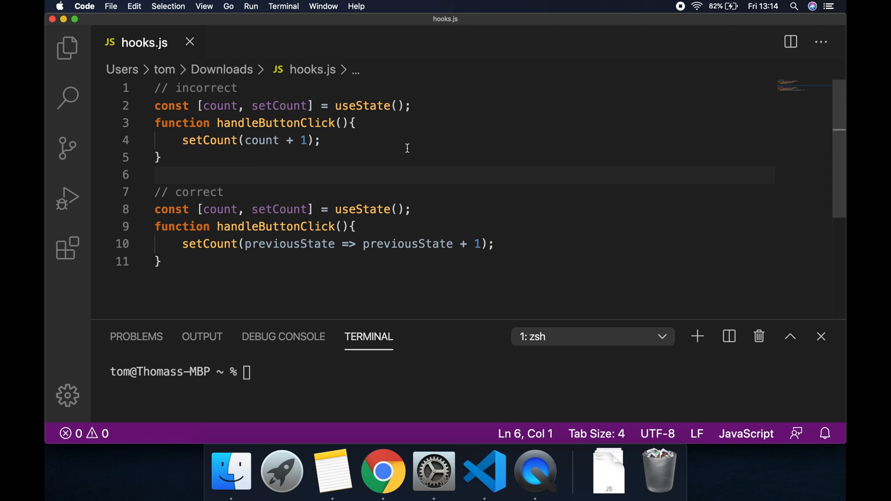
mouse_move(385, 106)
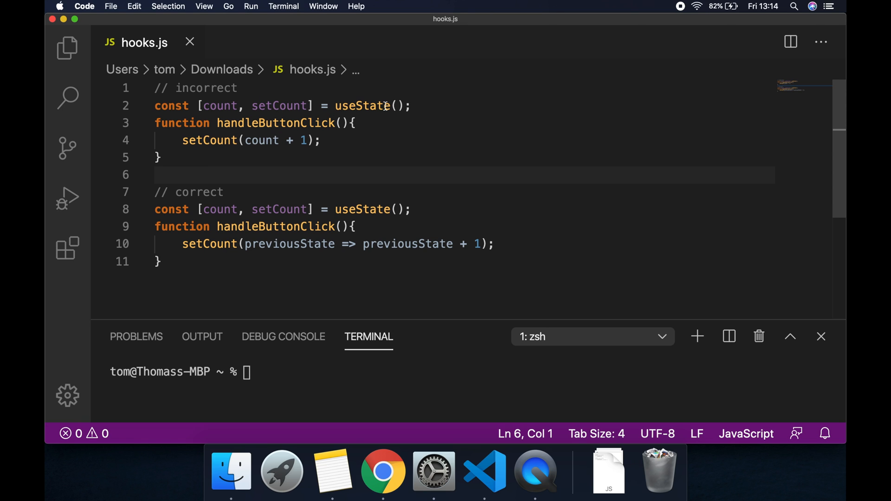
mouse_move(217, 100)
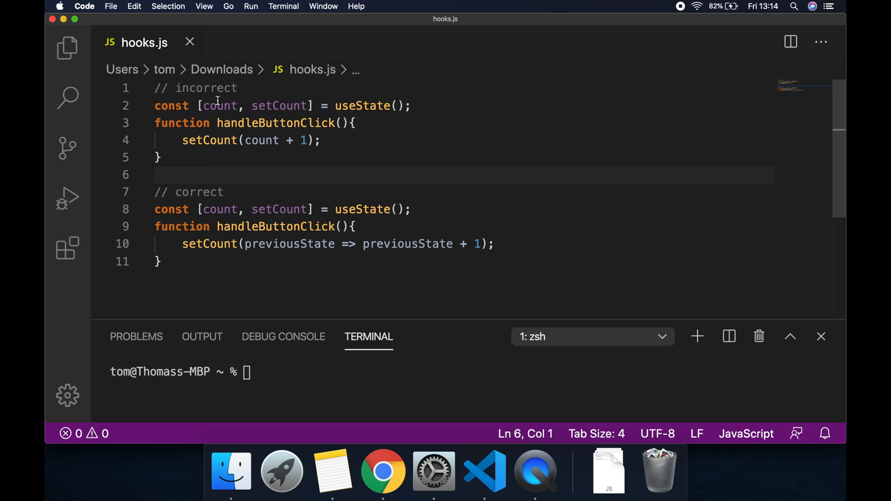
mouse_move(211, 154)
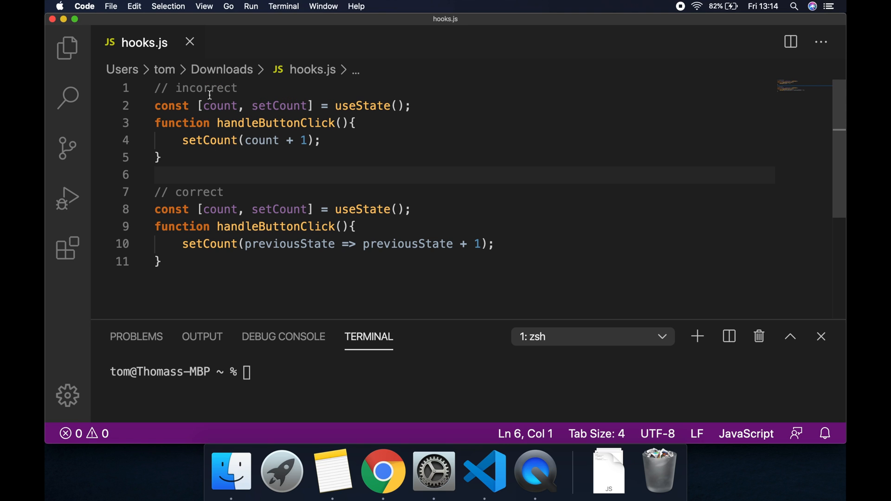
mouse_move(356, 140)
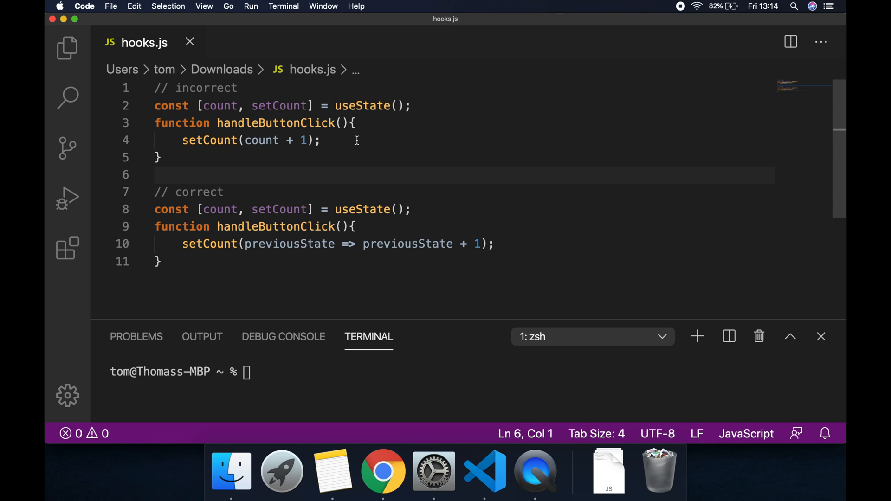
mouse_move(352, 192)
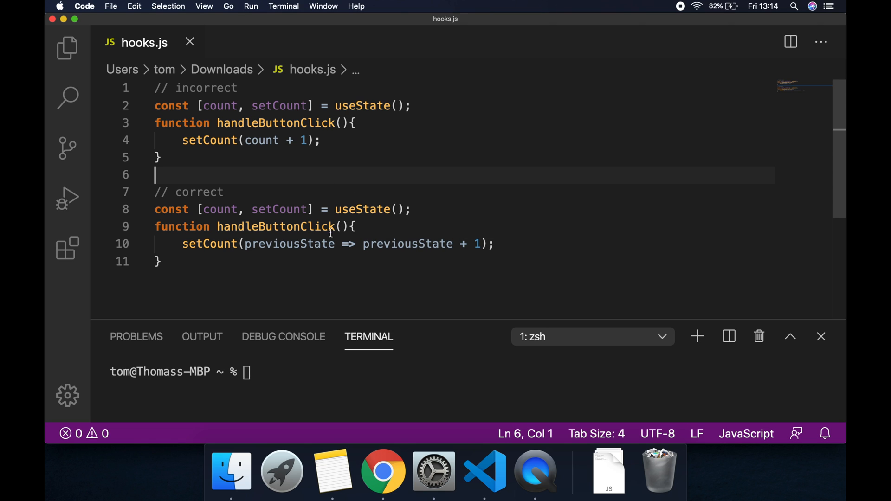
mouse_move(201, 250)
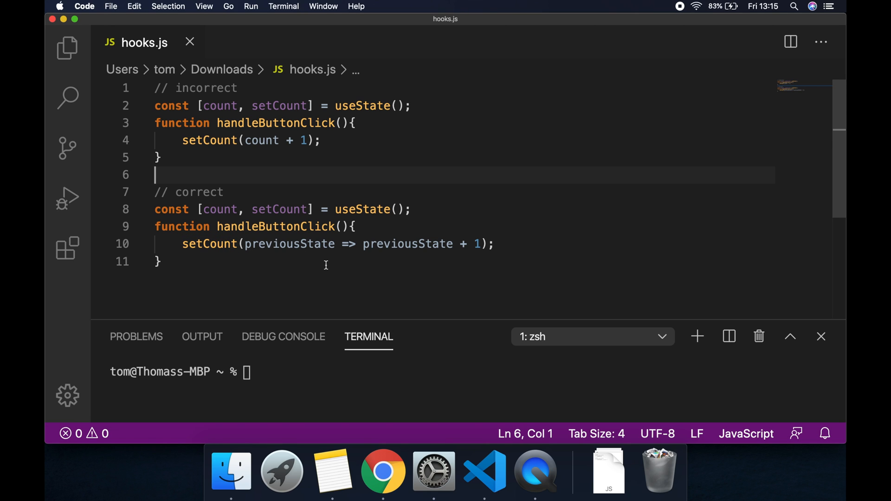
mouse_move(290, 256)
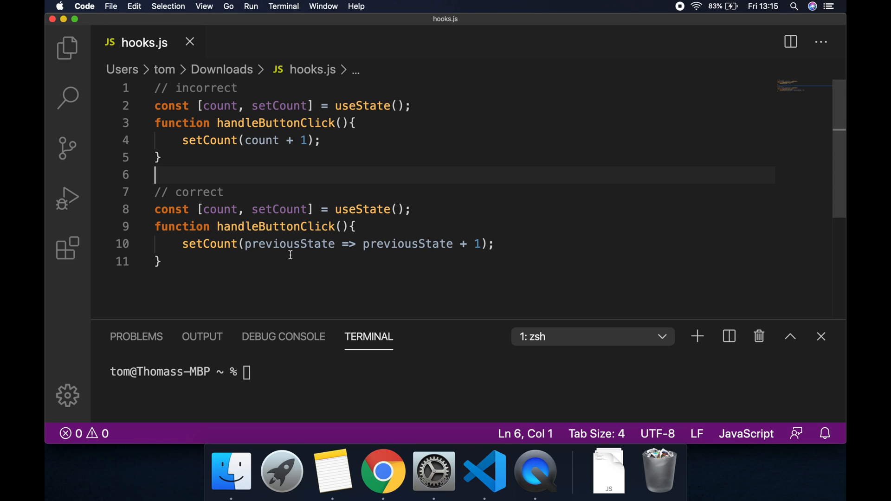
mouse_move(349, 275)
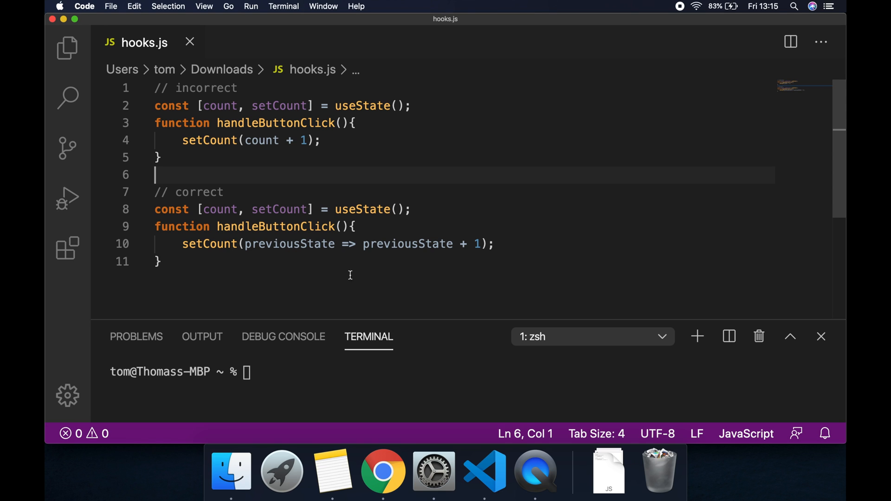
mouse_move(455, 267)
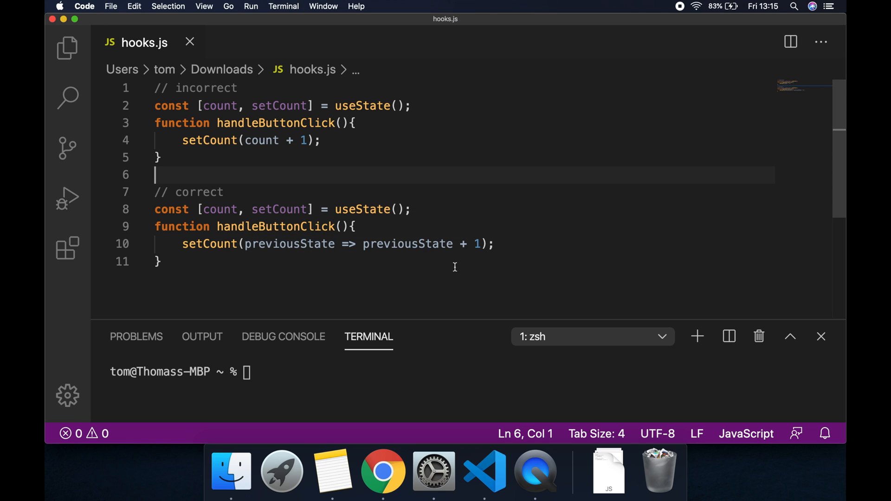
mouse_move(402, 272)
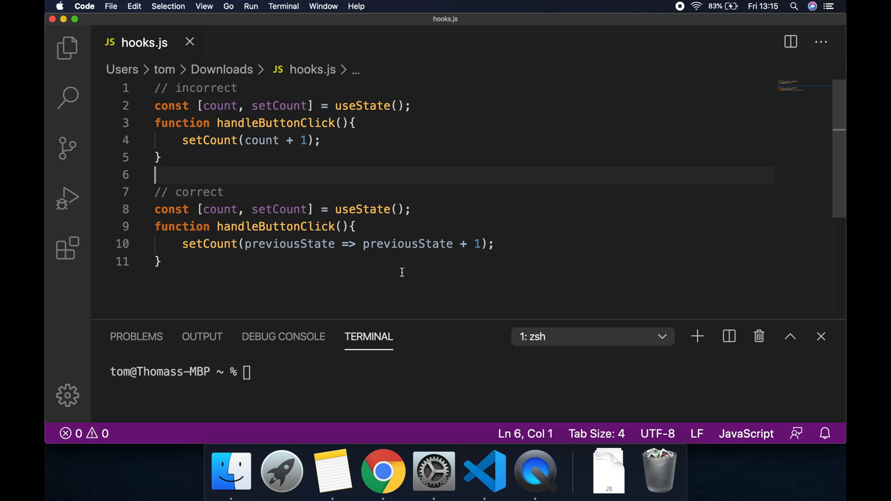
mouse_move(330, 269)
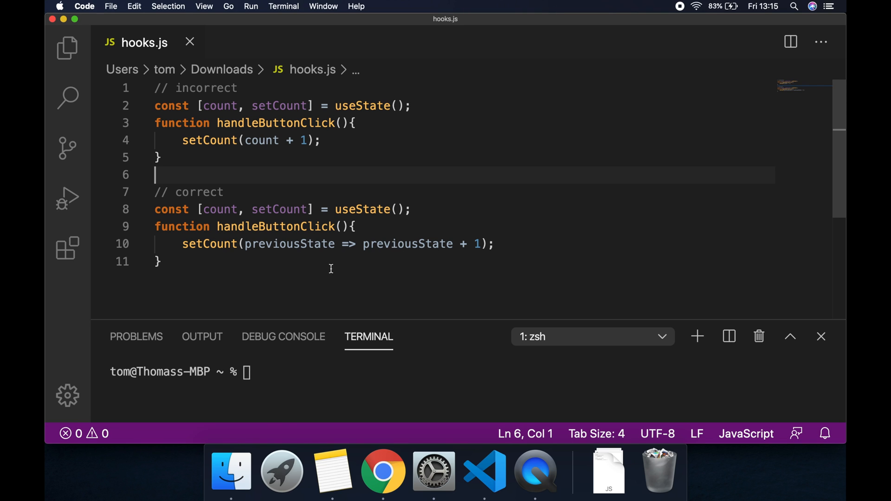
mouse_move(493, 231)
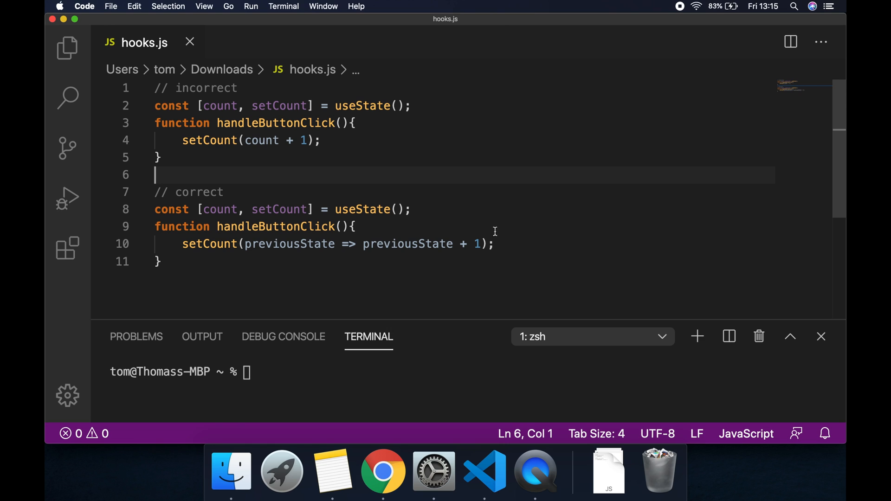
mouse_move(306, 112)
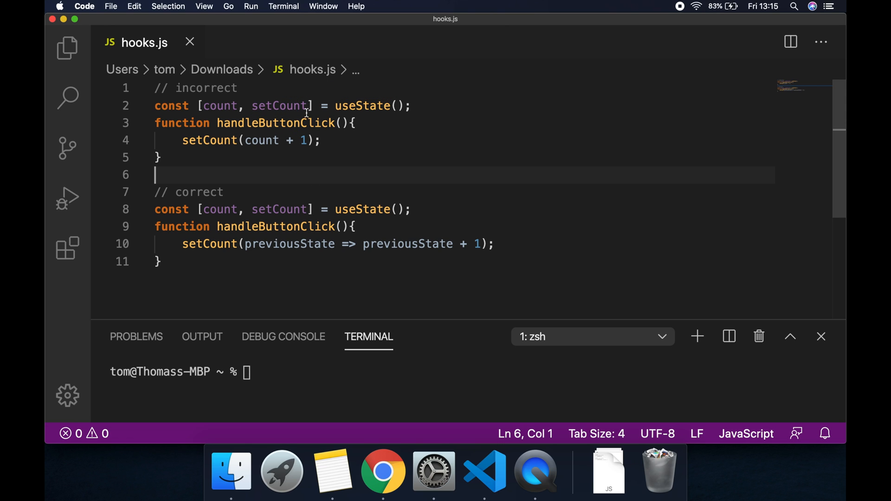
mouse_move(491, 169)
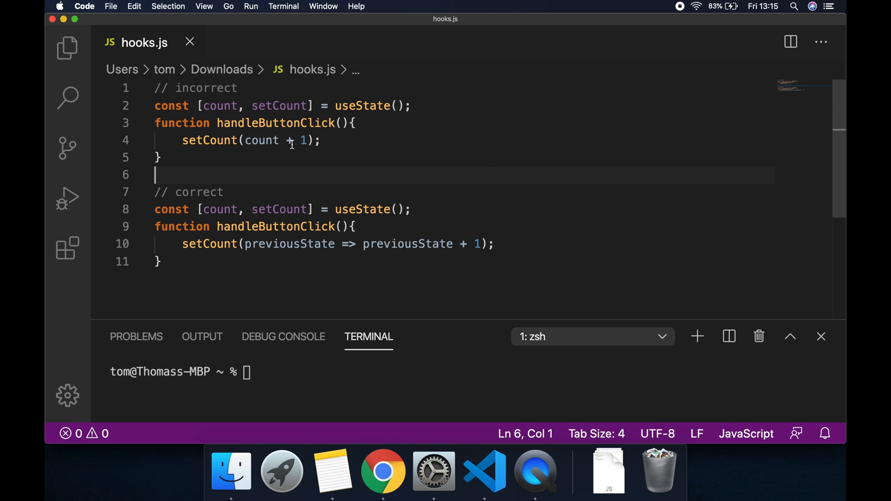
mouse_move(411, 147)
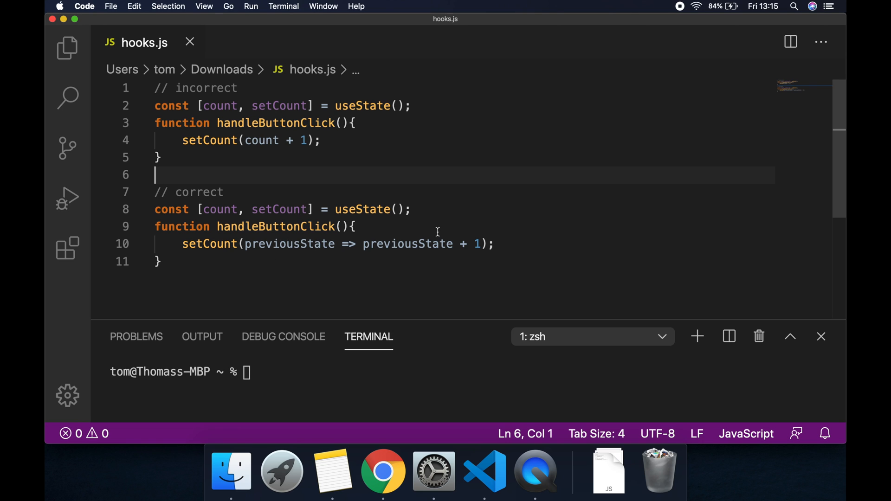
mouse_move(449, 244)
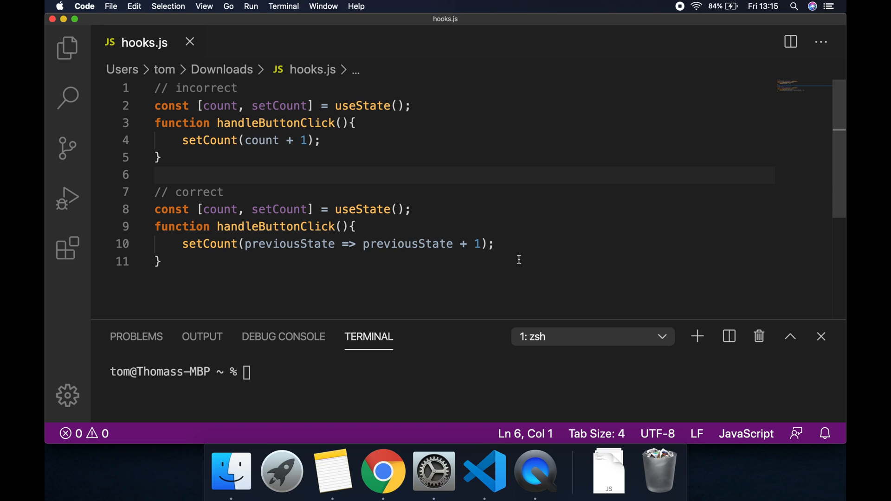
type("n")
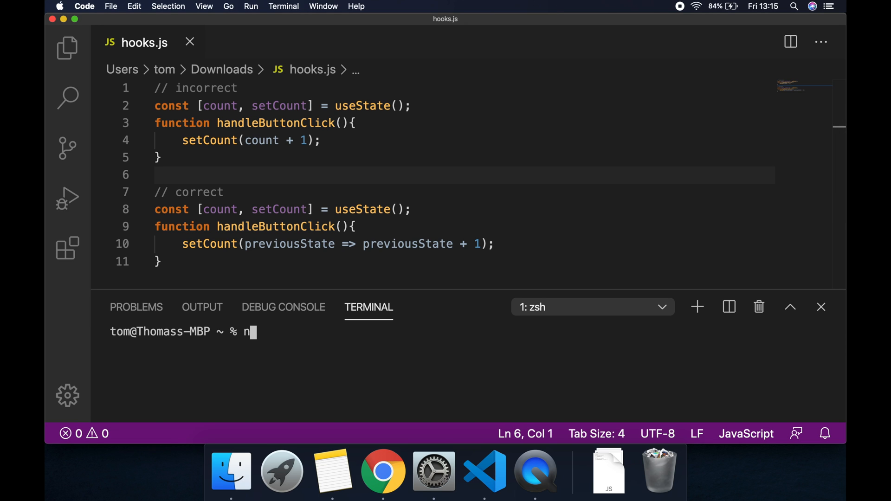
type("px")
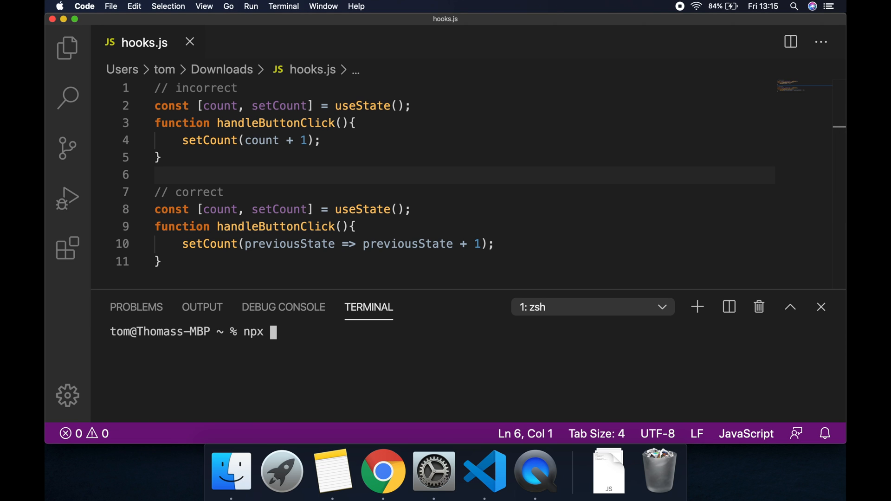
type("create-rea")
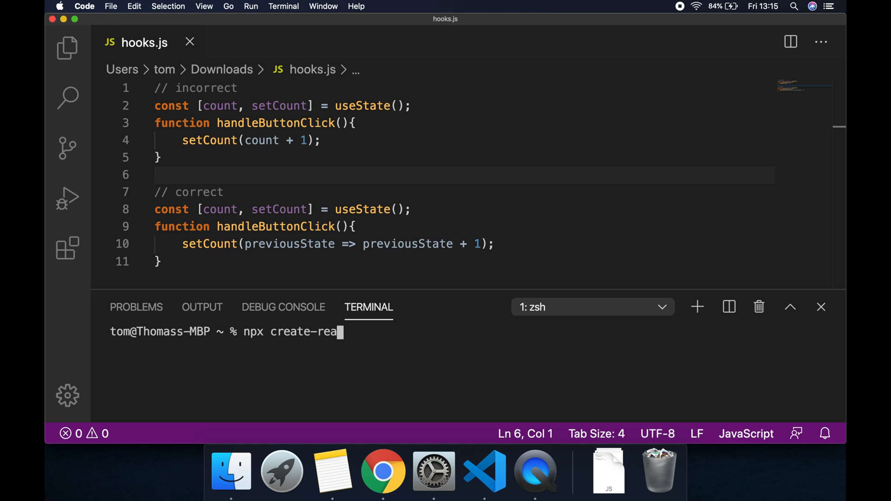
type("ct-app")
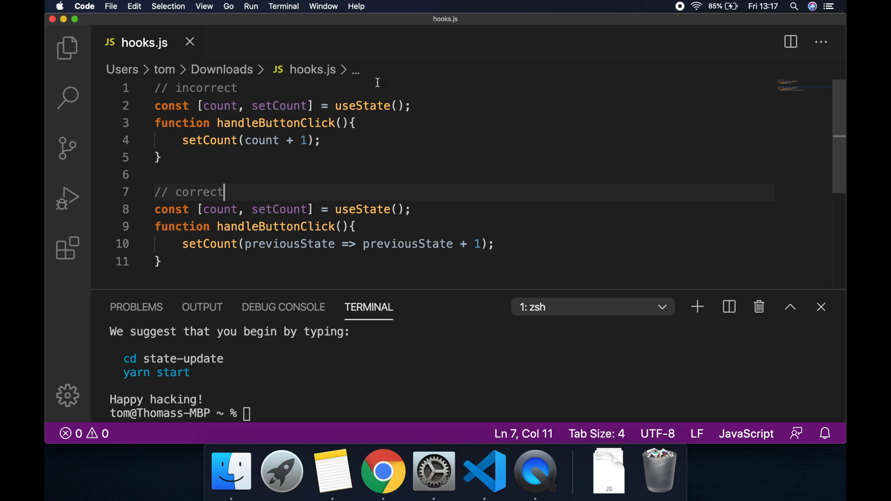
left_click(111, 6)
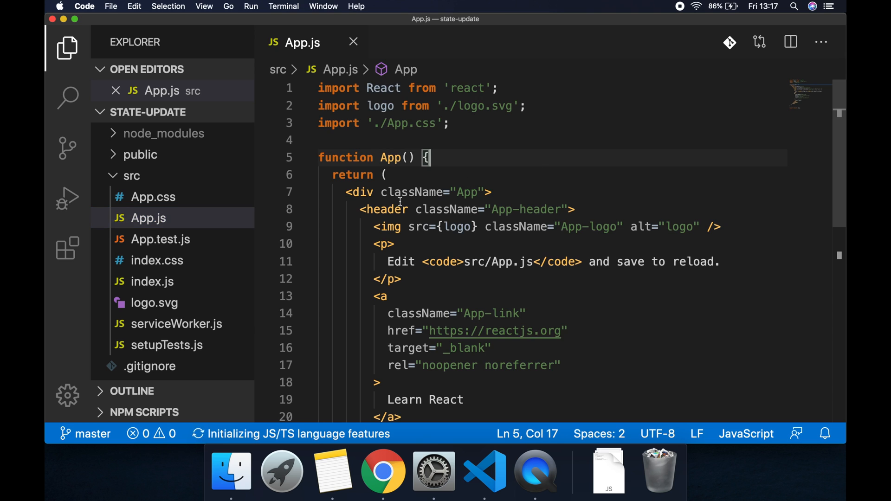
Start the dev server with yarn start from a new terminal and check localhost:3000 in Chrome.
left_click(283, 6)
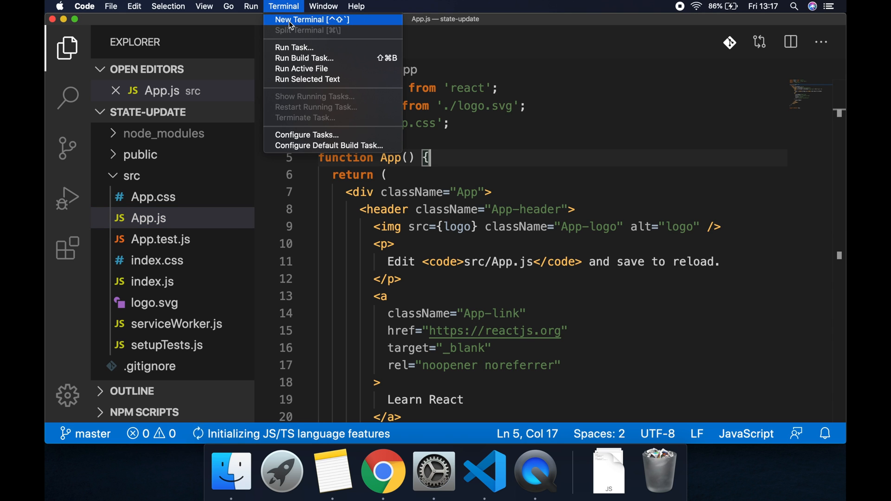
left_click(311, 19)
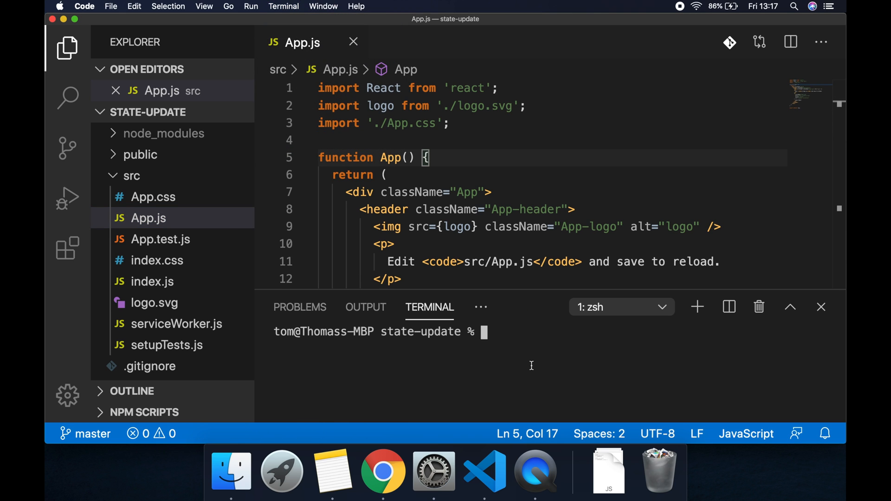
left_click(383, 470)
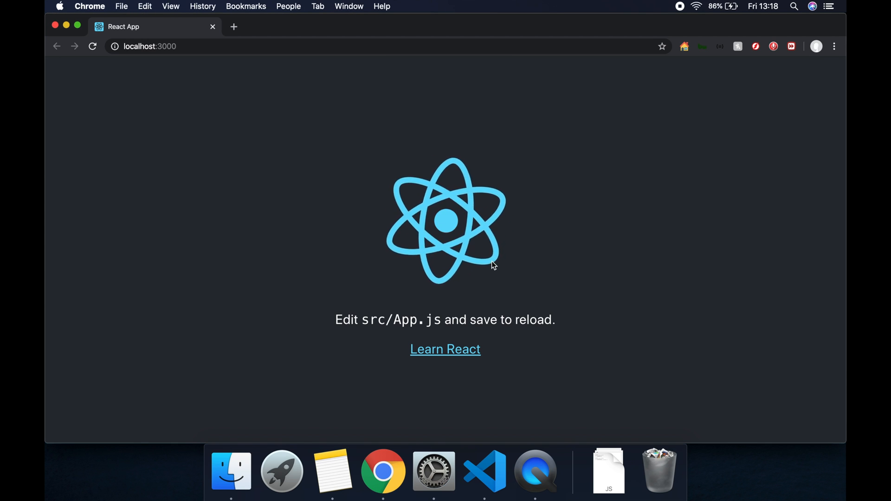
left_click(484, 471)
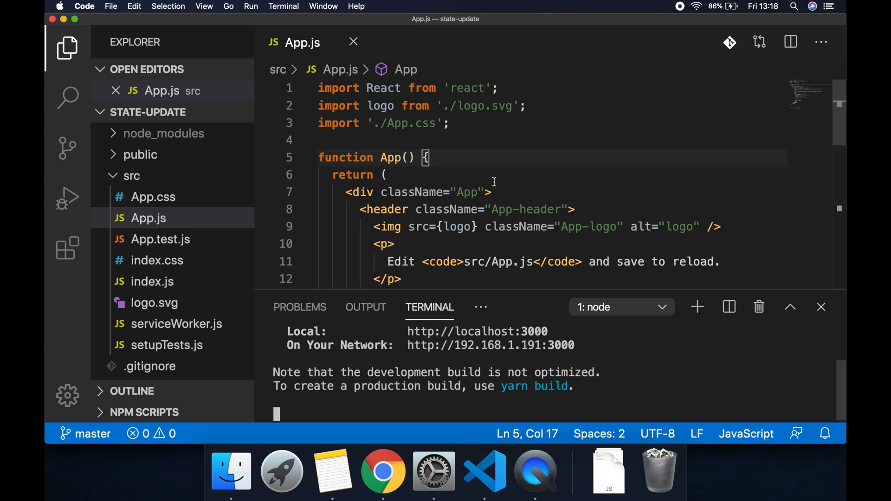
mouse_move(396, 222)
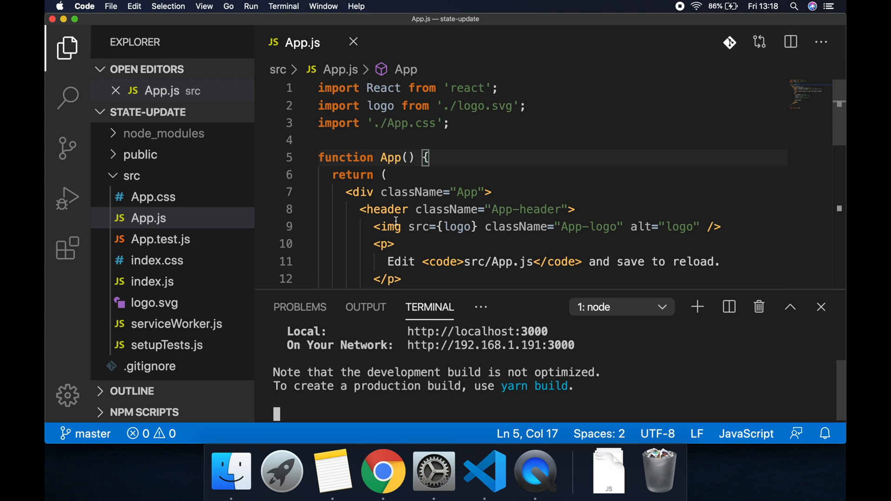
Replace the header JSX with two buttons labelled 'Click me async' and 'Click me sync'.
scroll("down", 3)
type("<button>")
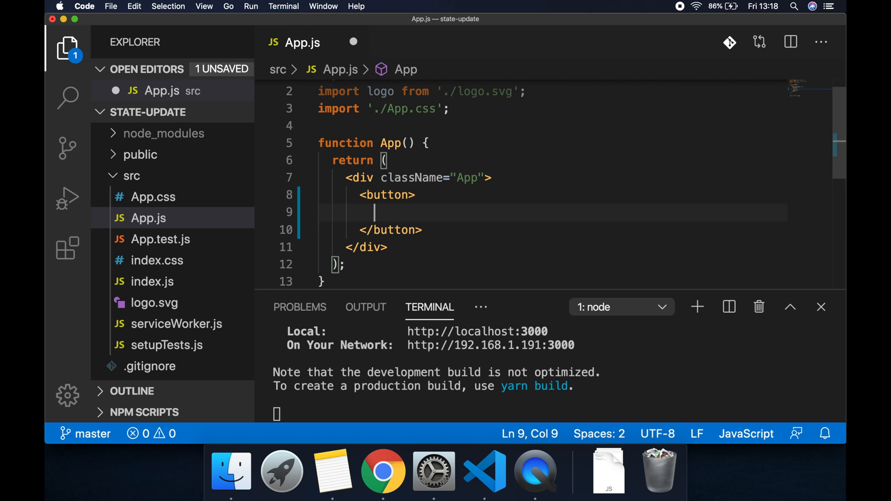
type("Click me")
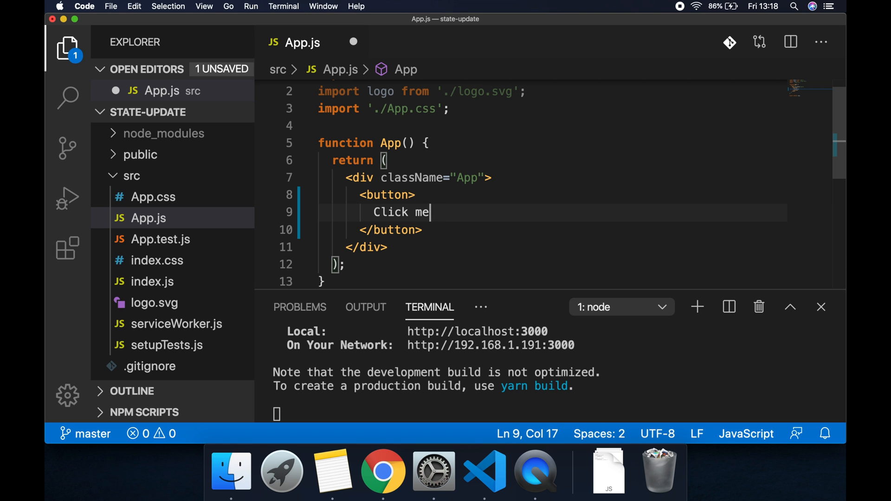
type("async")
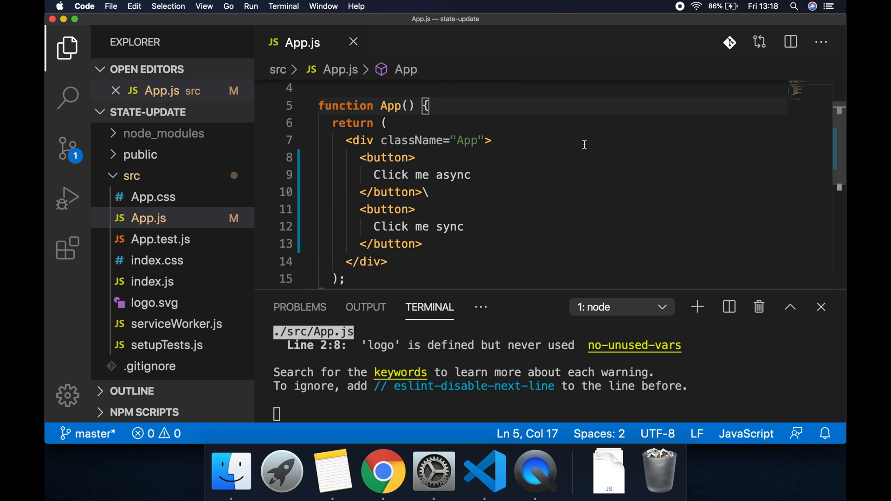
Write empty handleAsyncClick and handleSyncClick functions at the top of App and save.
key("enter")
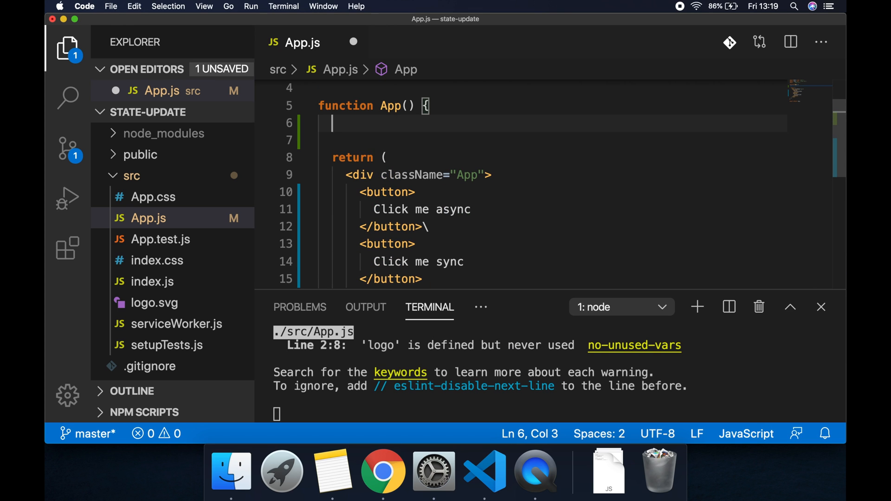
type("function")
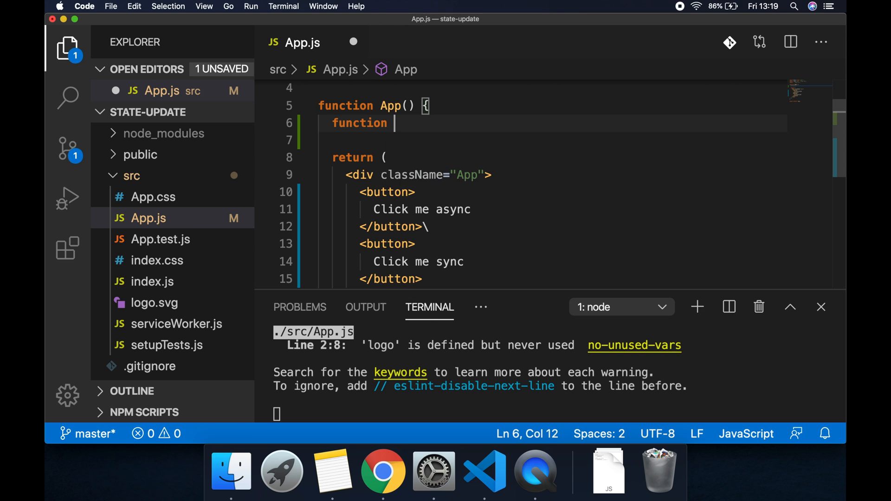
type("handleAsyncClick(){")
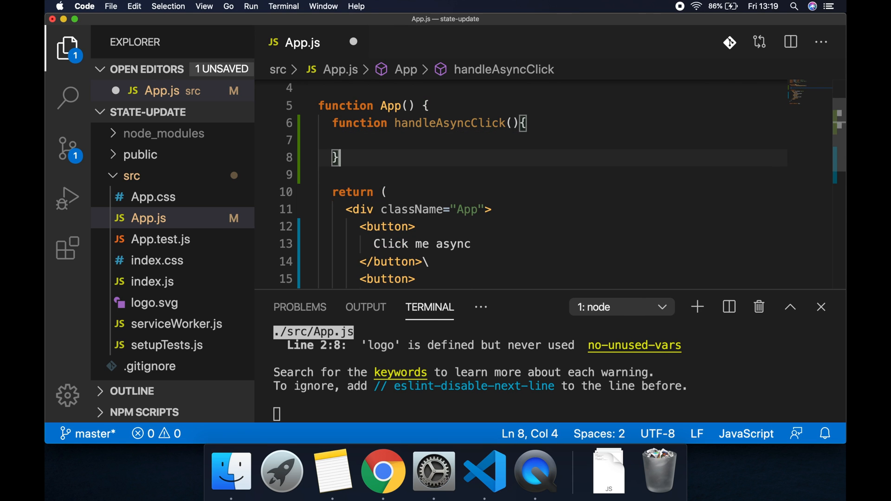
type("function handleS")
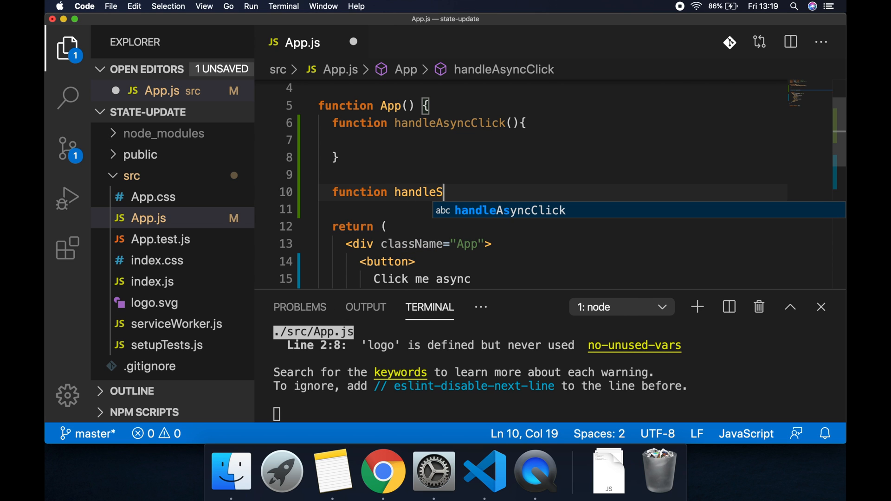
type("yncClick()")
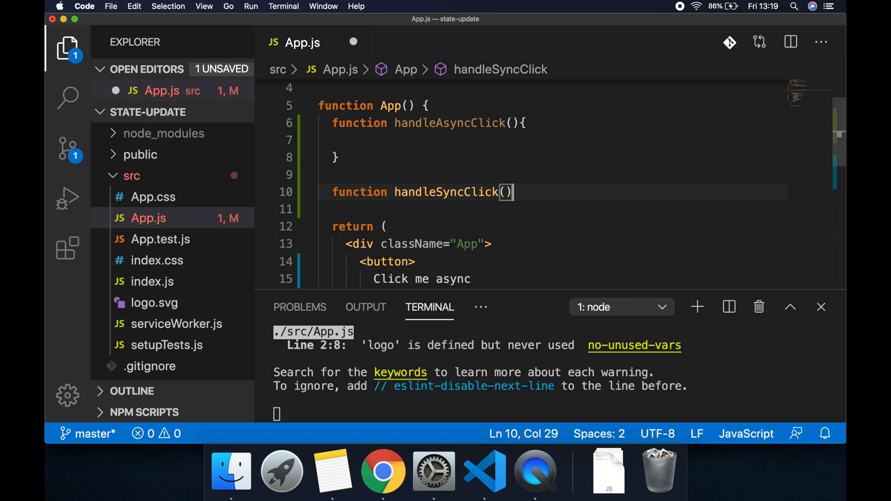
key("Return")
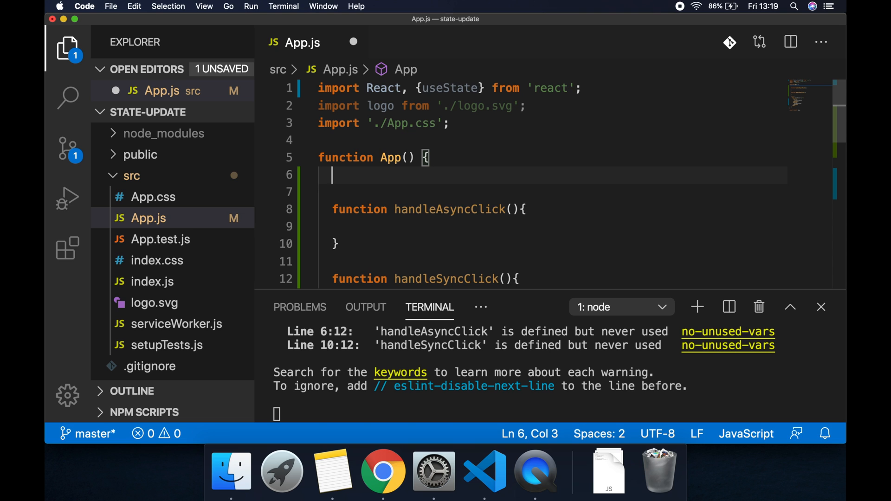
Declare const [count, setCount] = useState(0) at the top of App.
type("const")
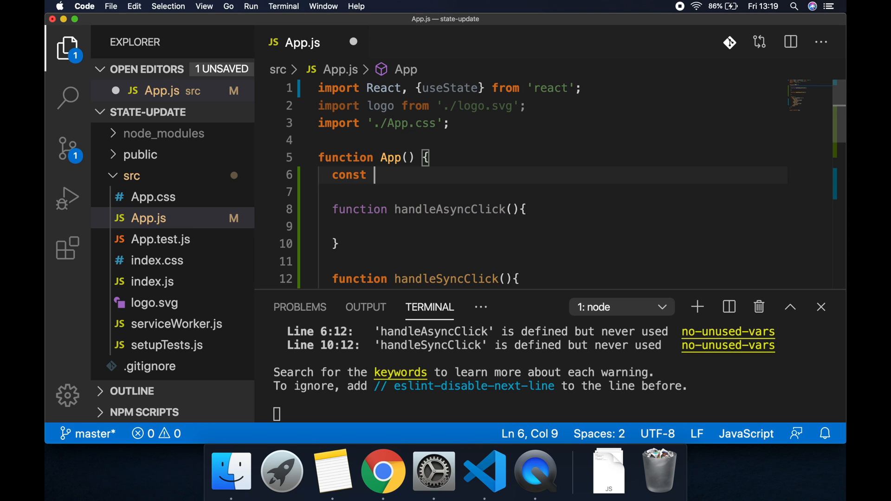
type("[count, set")
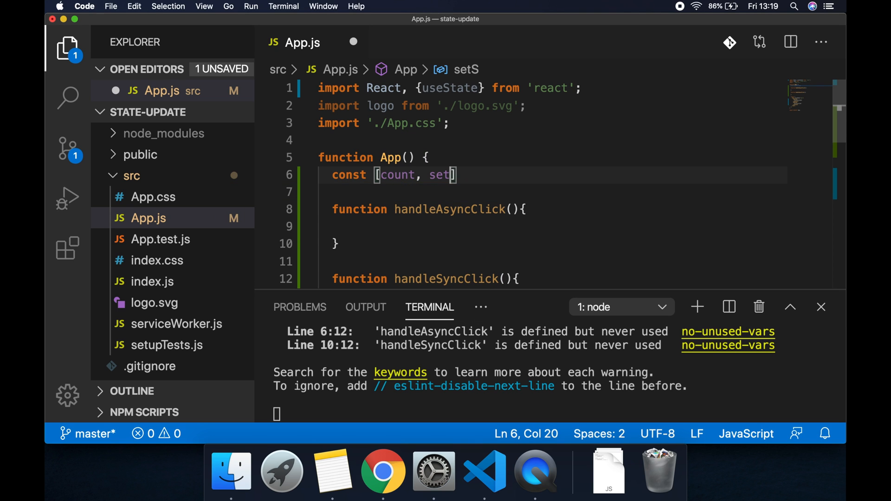
type("Count] =")
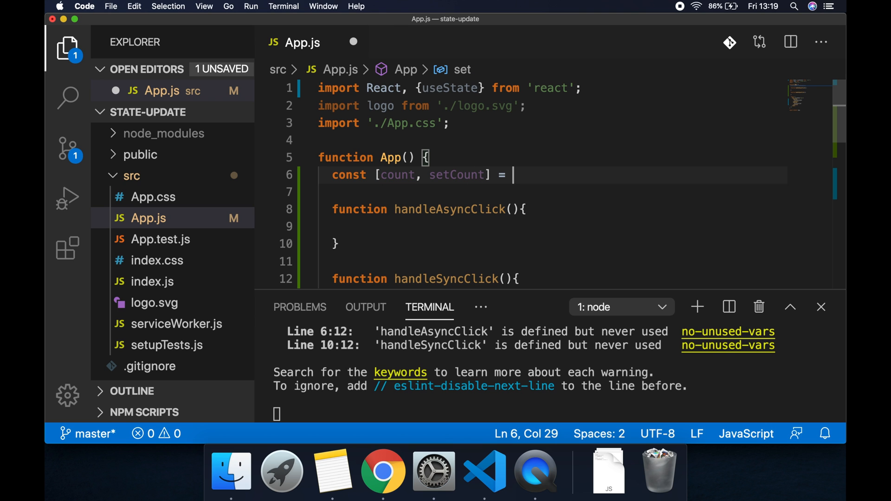
type("useState()")
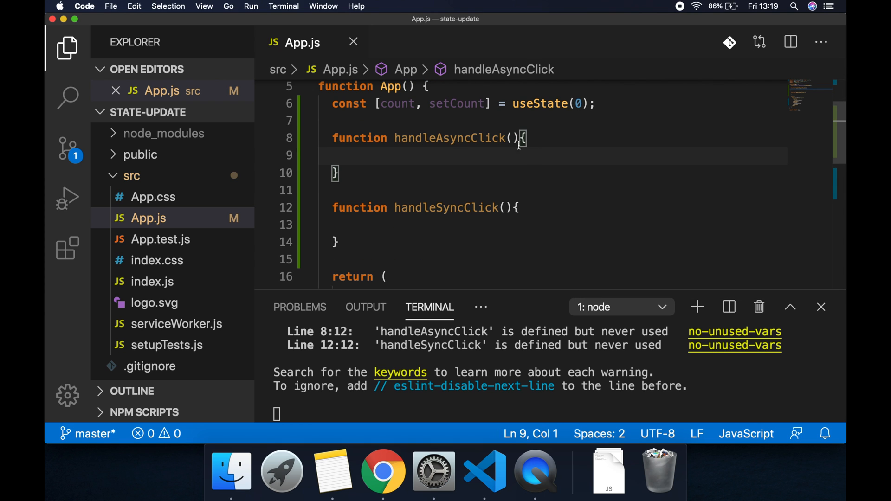
mouse_move(546, 150)
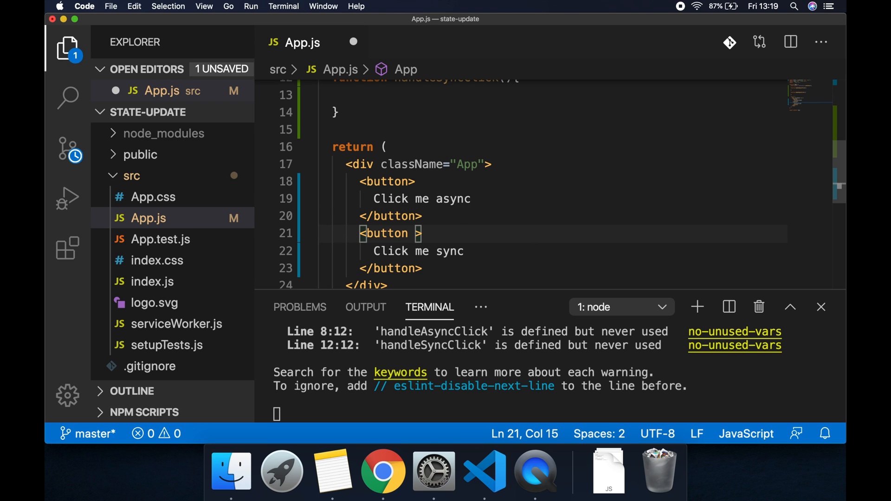
Wire onClick={handleSyncClick} on the sync button and have it call setCount(prevCount => prevCount + 1).
type("onClick={")
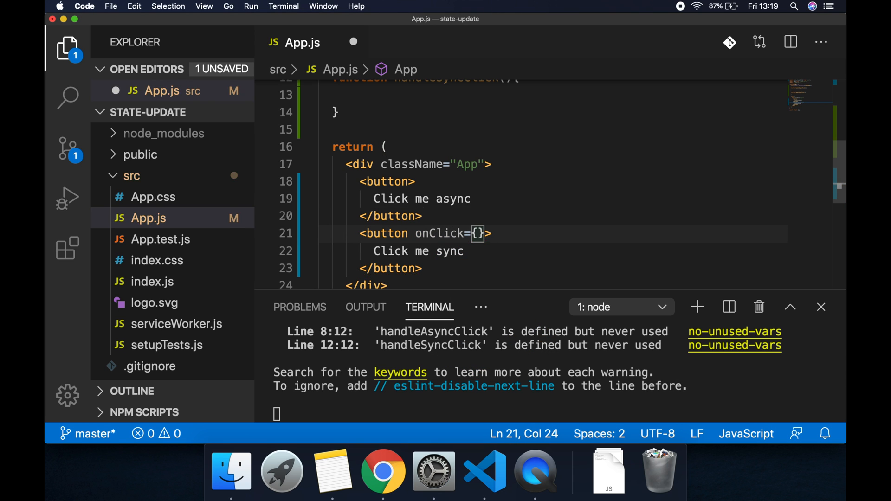
type("handleSyncClick")
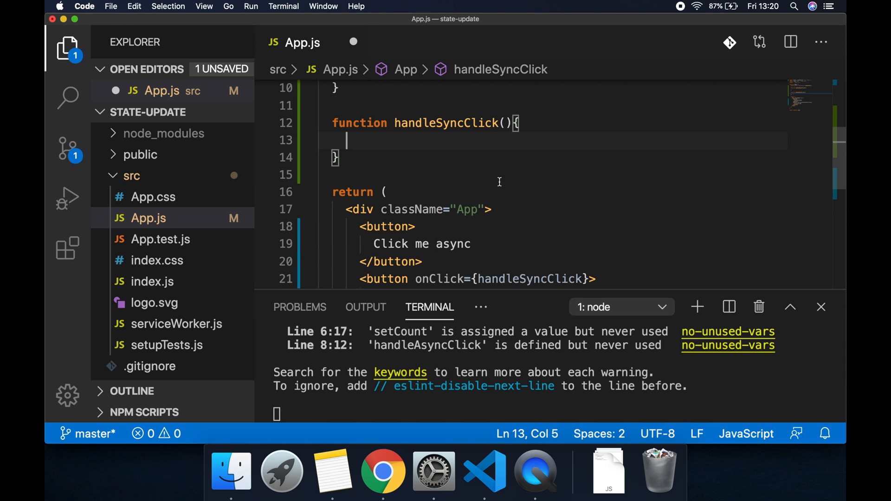
type("setCont(")
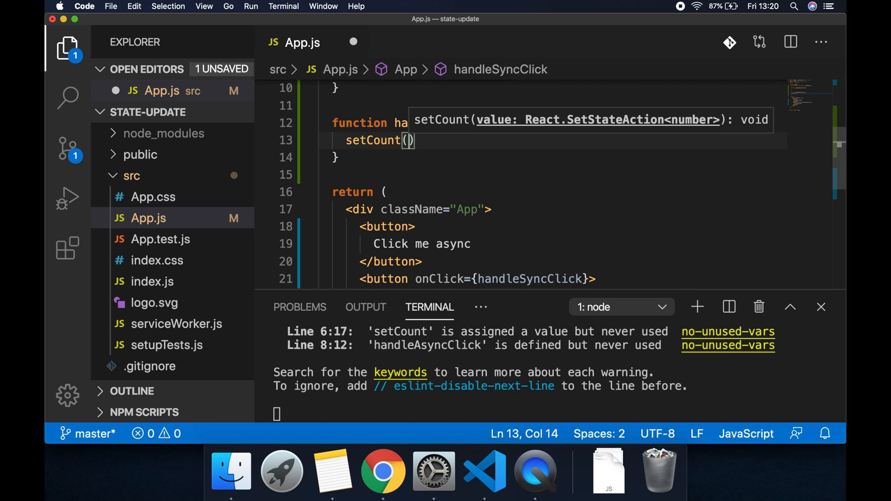
type("p")
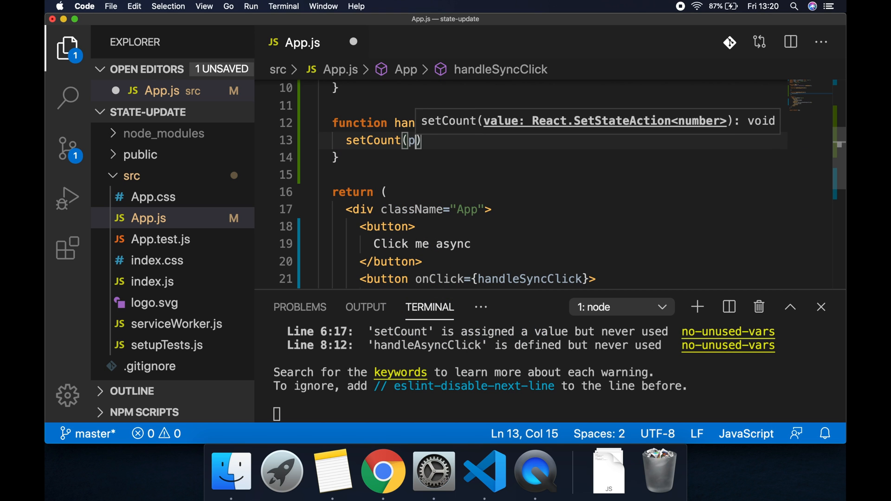
type("revCount")
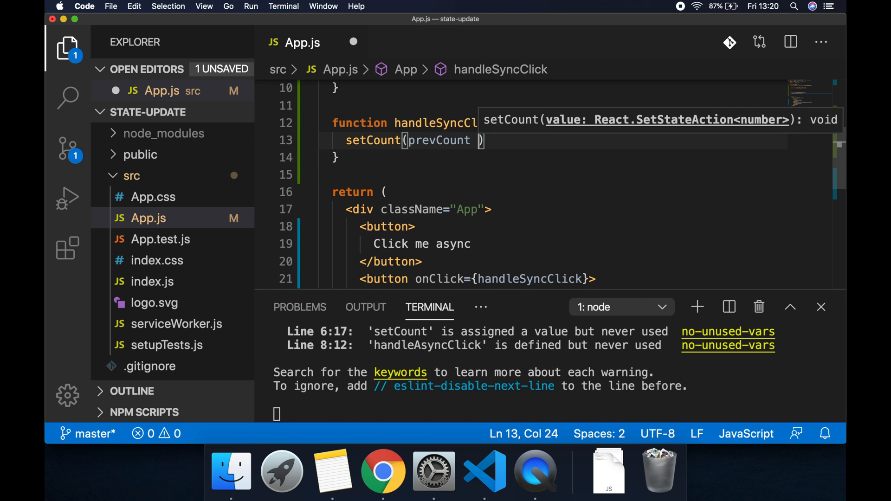
type("=> prevCount + 1")
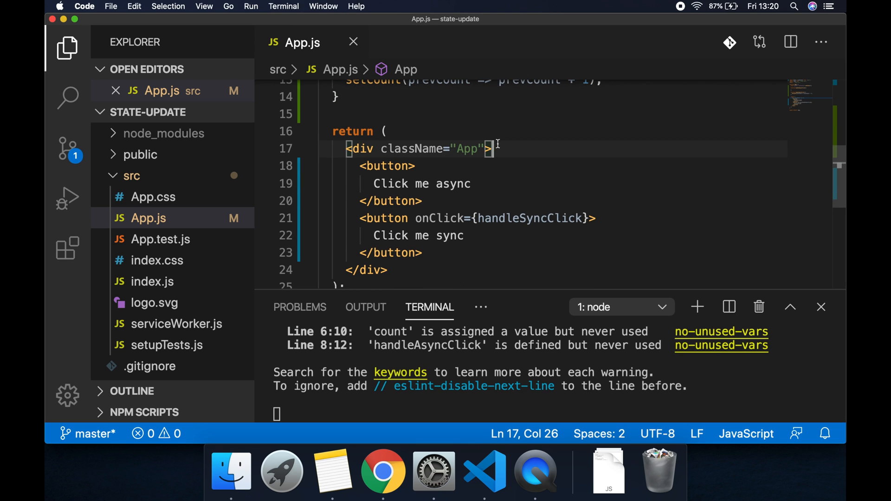
Render <div>{count}</div> above the buttons and switch to Chrome.
key("enter")
type("{")
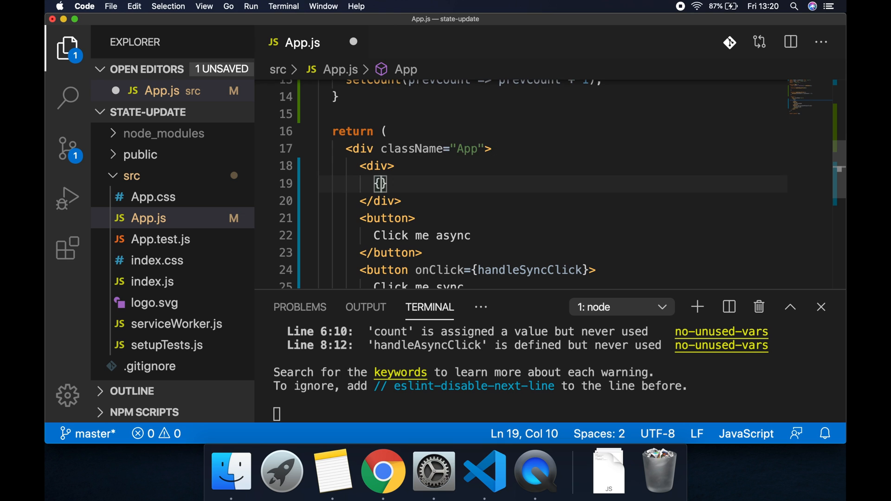
type("coun")
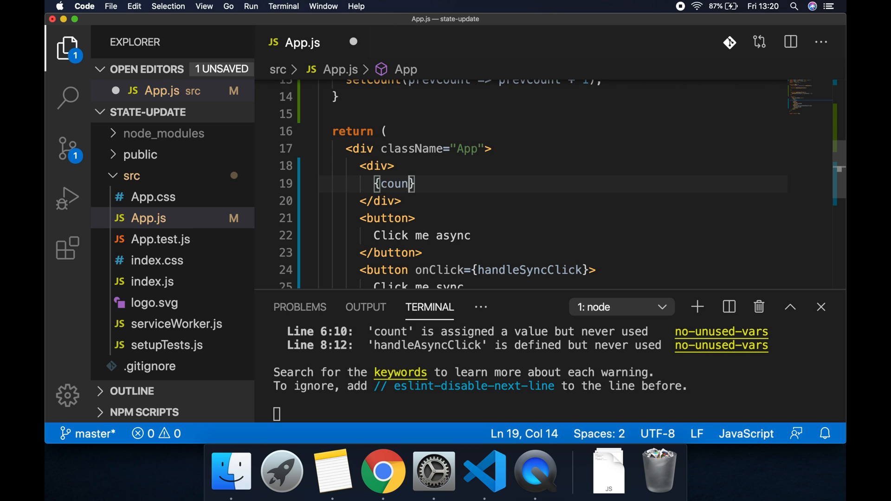
type("t")
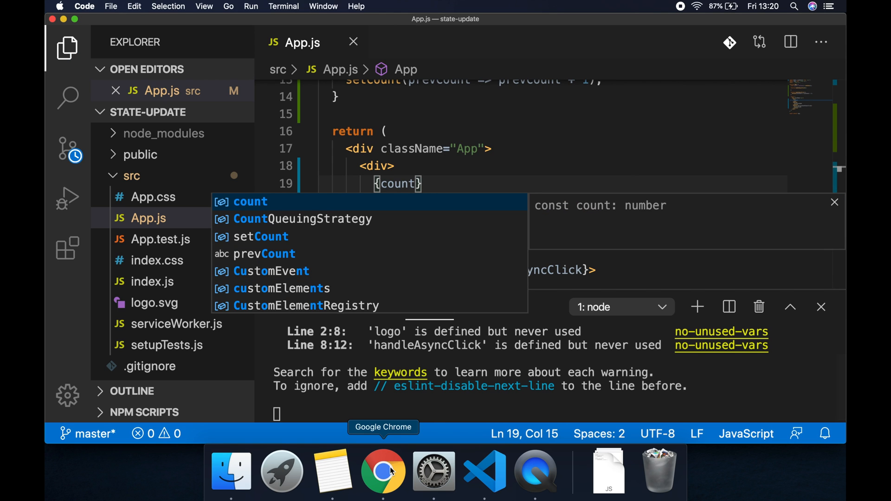
left_click(382, 470)
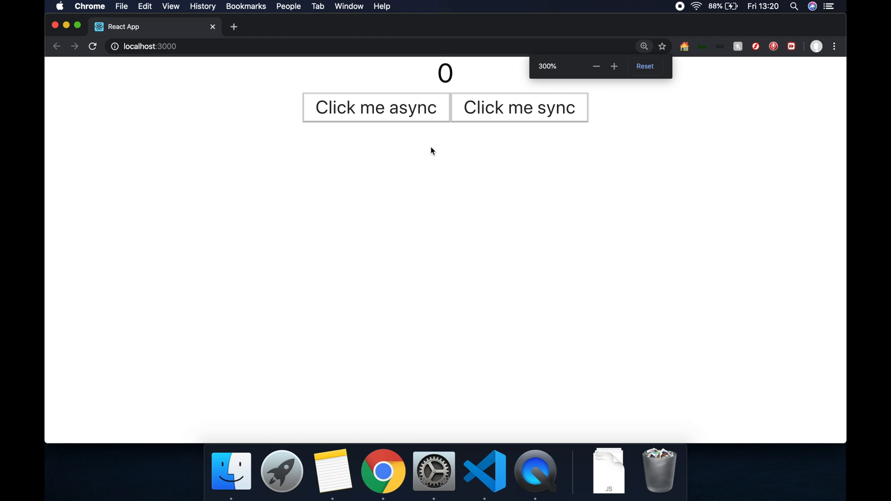
Confirm 'Click me sync' raises the count, reload to reset to 0, and return to VS Code.
left_click(518, 107)
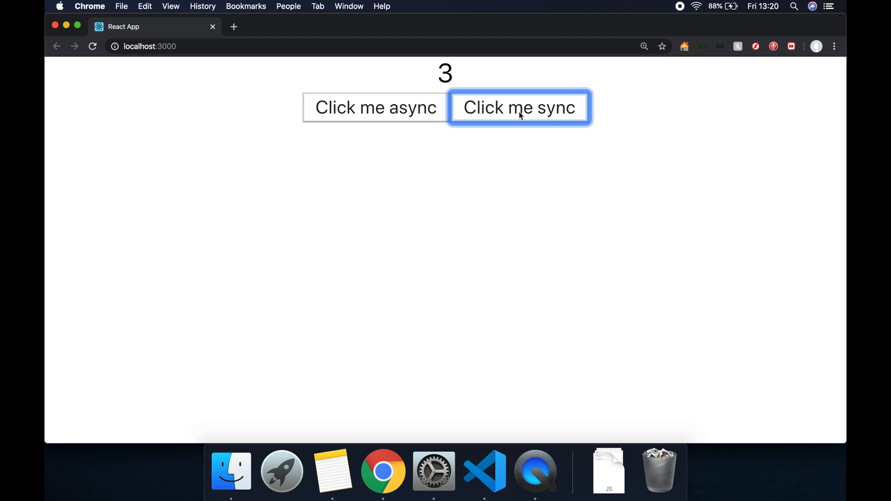
left_click(519, 108)
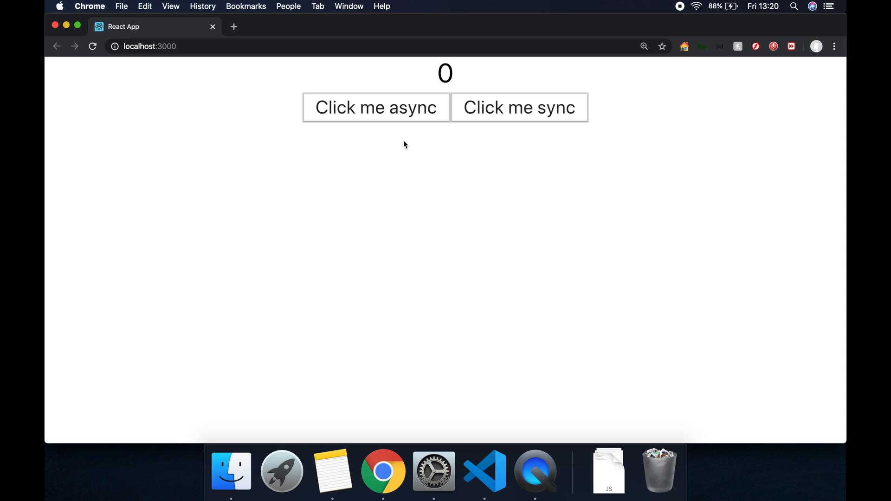
left_click(484, 470)
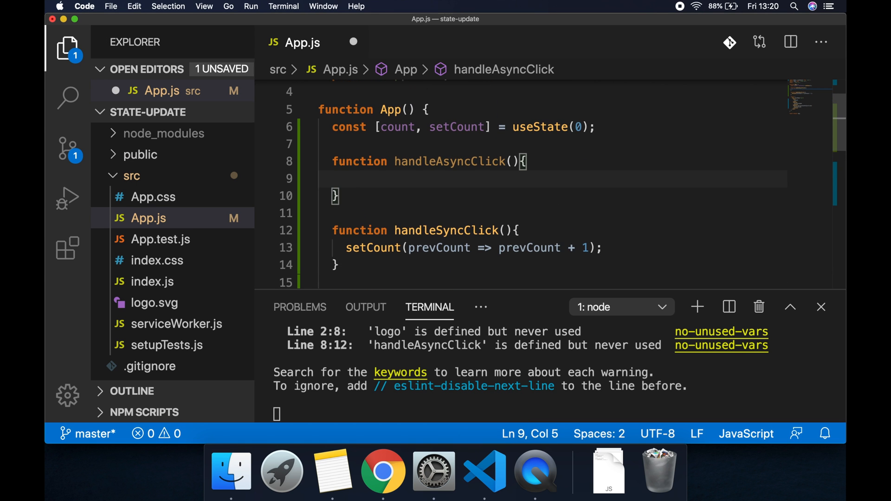
Wrap setCount(count + 1) in a setTimeout with a 2000 ms delay inside handleAsyncClick.
type("setTimeout")
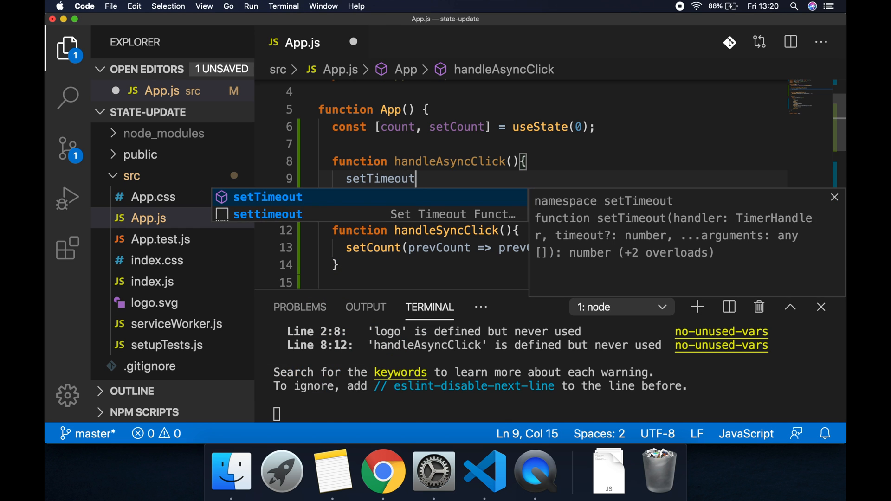
type("(() => {")
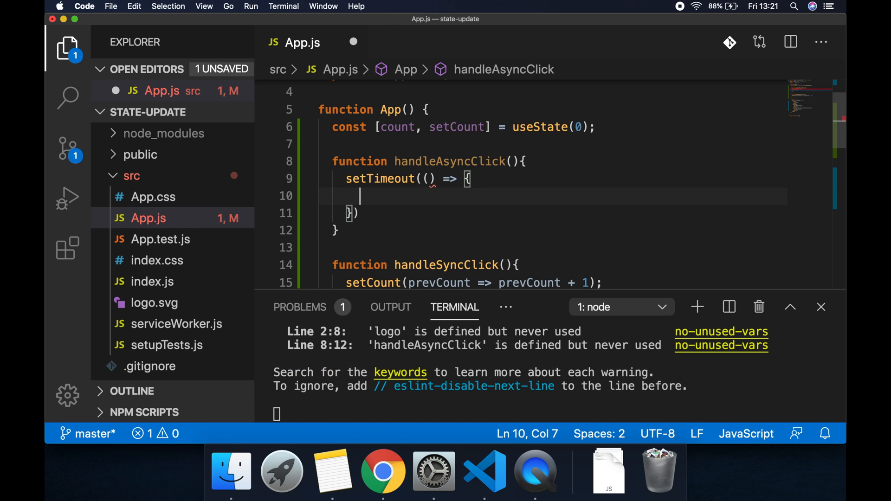
type("}, 2000")
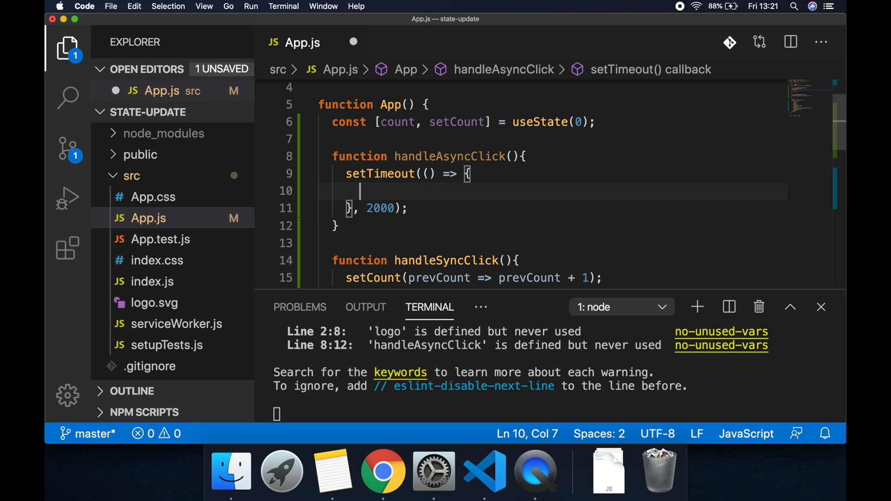
type("setCount(")
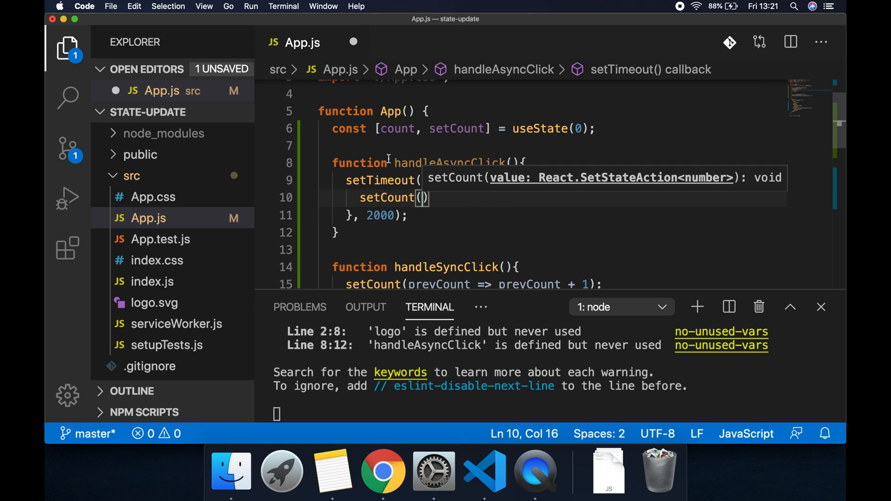
type("cou")
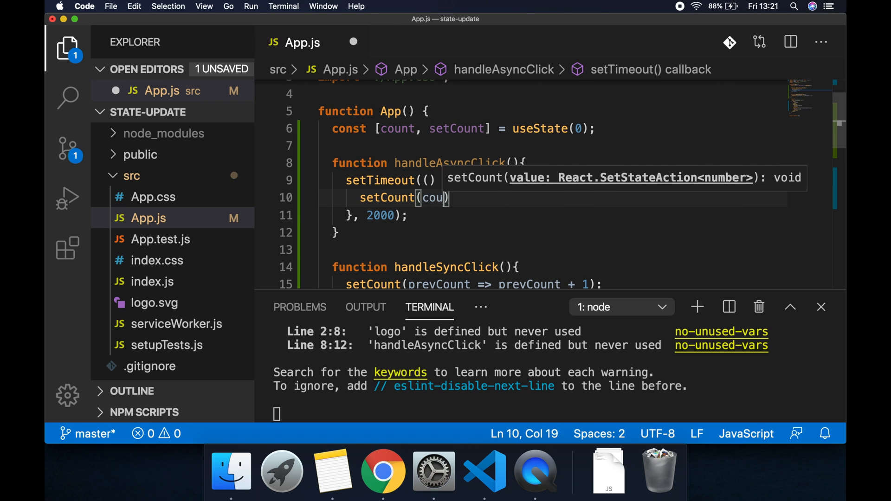
type("nt + 1")
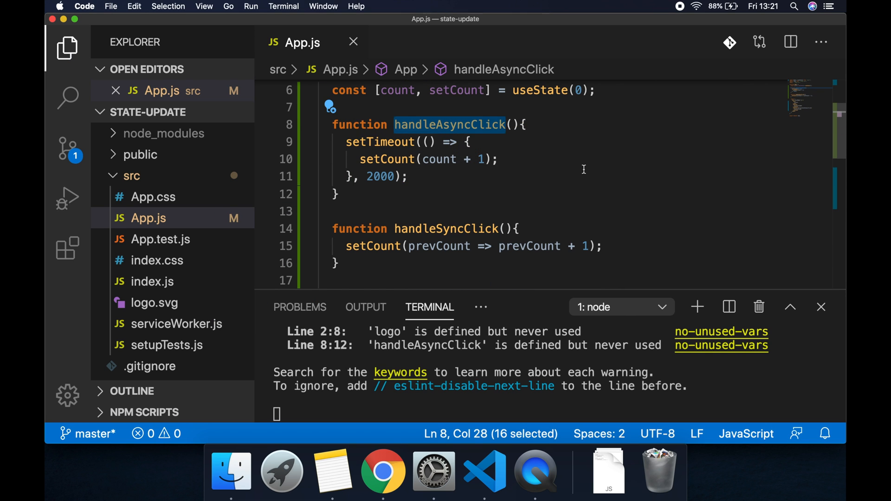
scroll("down", 3)
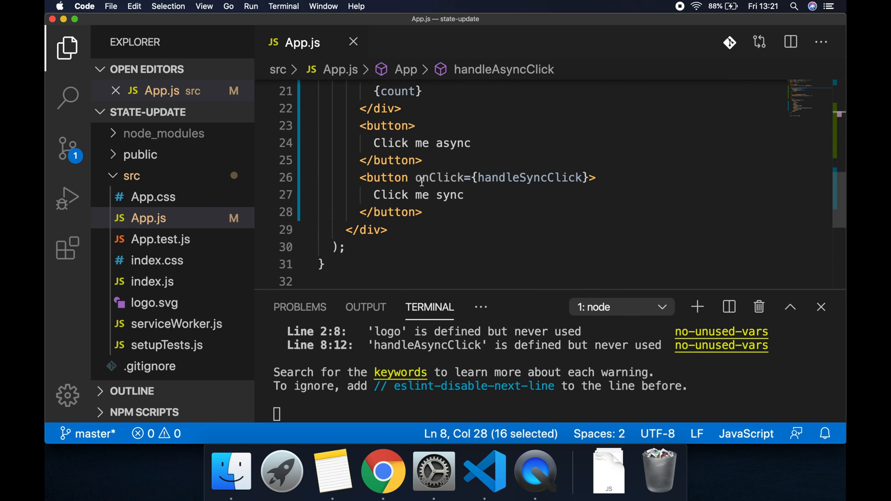
Add onClick={handleAsyncClick} to the async button, save, and switch to Chrome.
type("onClick=")
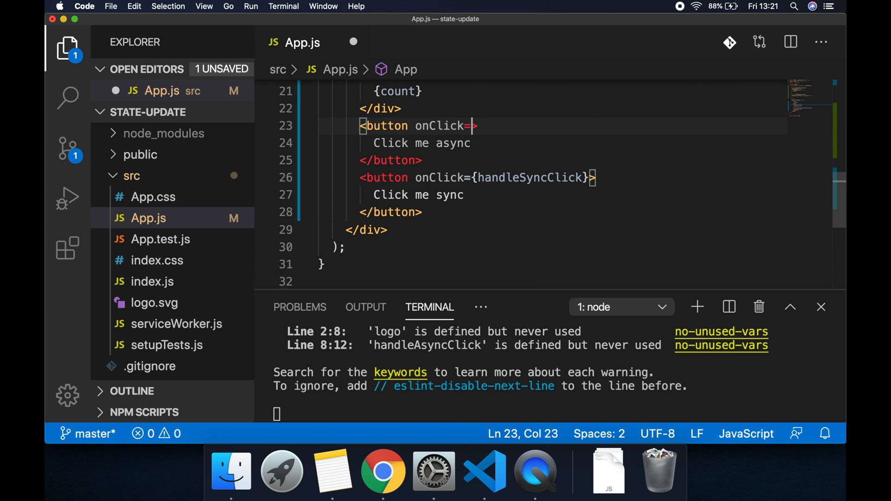
type("{handleAsyncClick}")
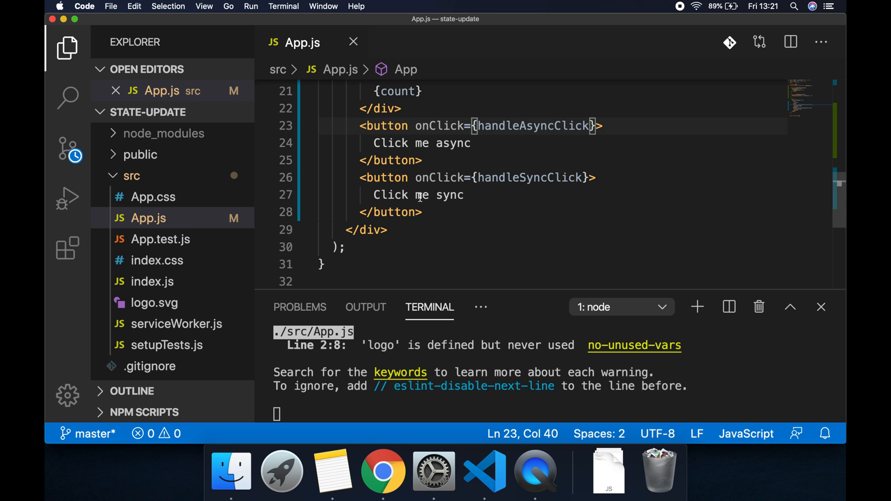
left_click(383, 471)
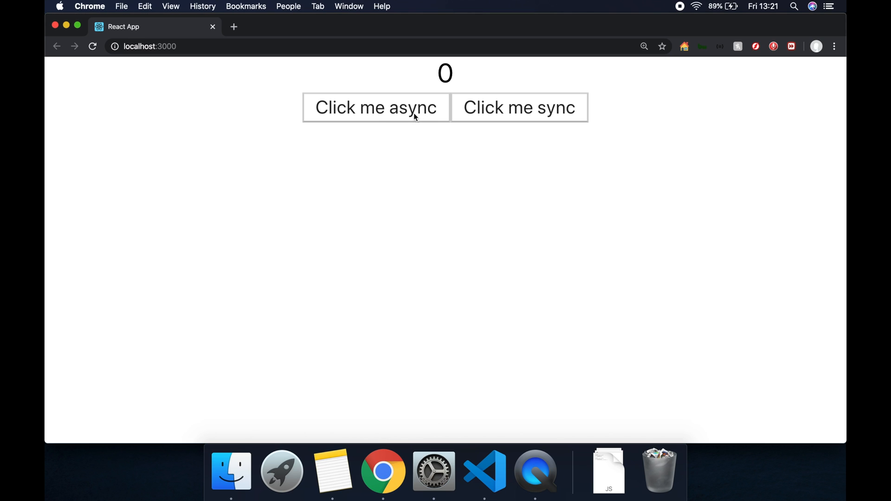
Click 'Click me async' repeatedly until the count reaches 3, then one sync click to 4.
left_click(376, 107)
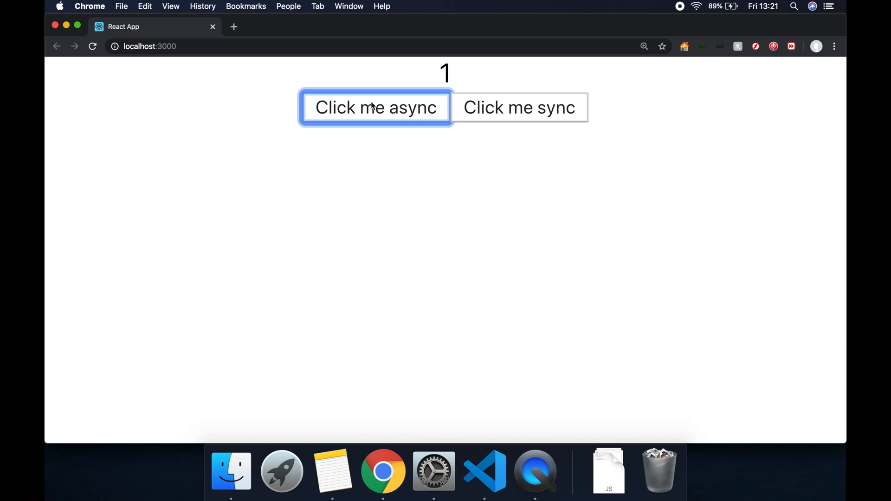
left_click(519, 107)
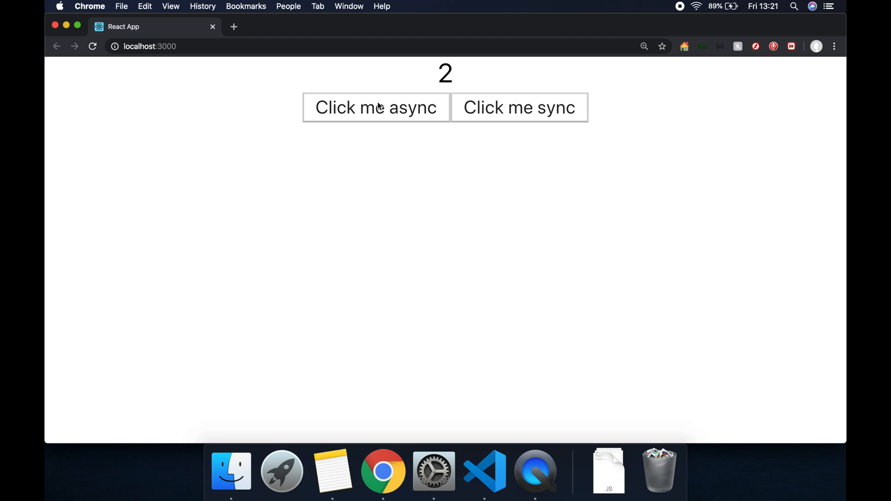
mouse_move(471, 88)
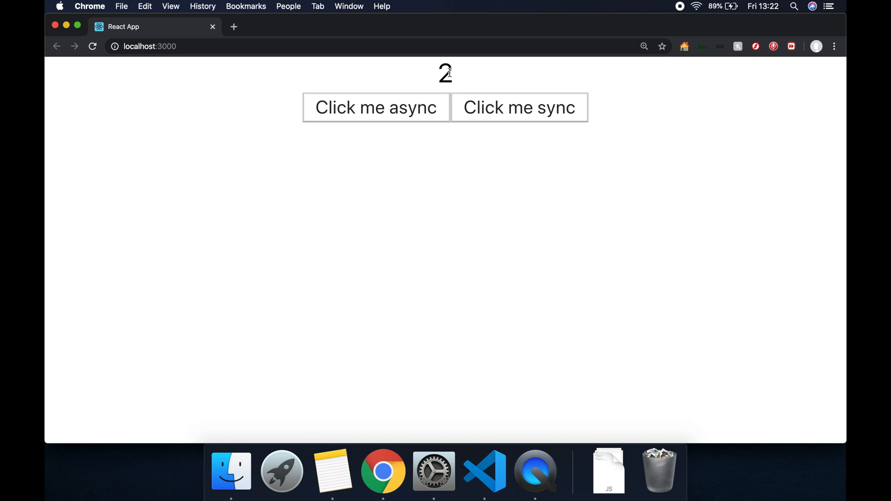
left_click(375, 107)
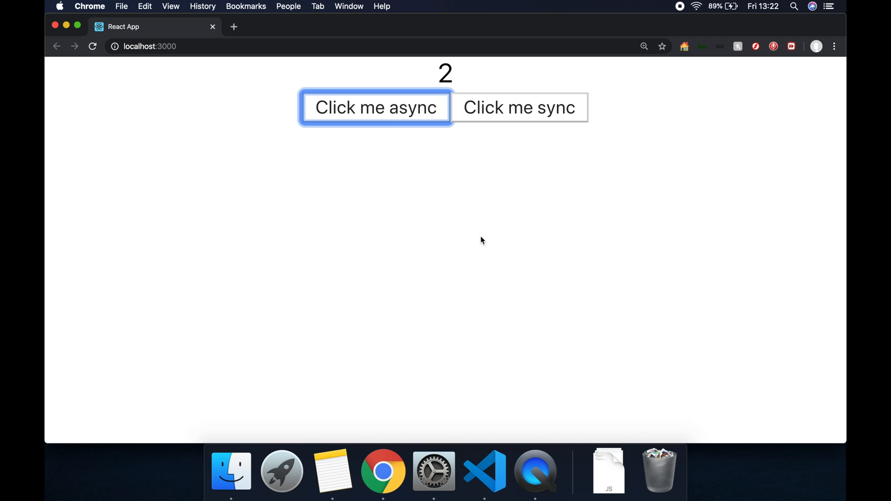
left_click(376, 107)
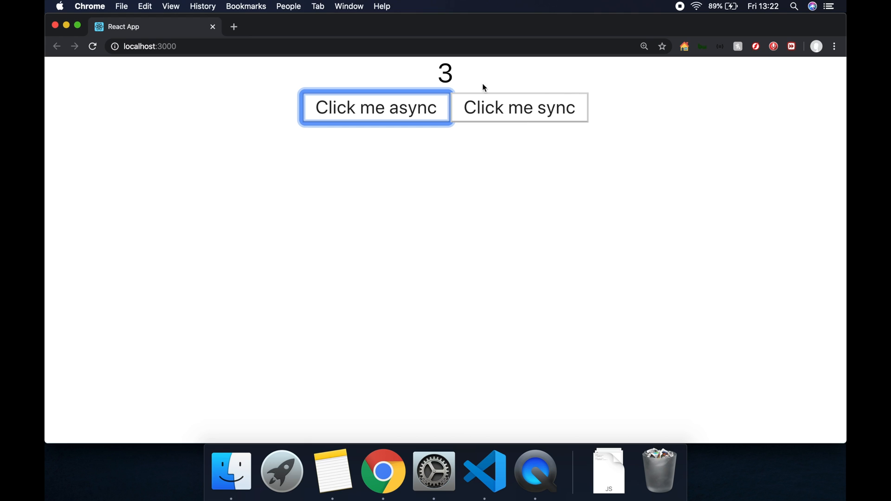
mouse_move(390, 116)
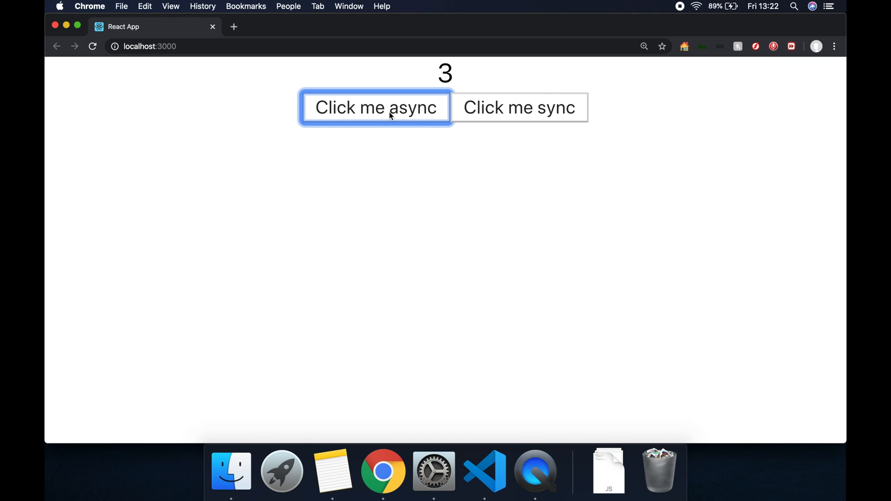
mouse_move(435, 259)
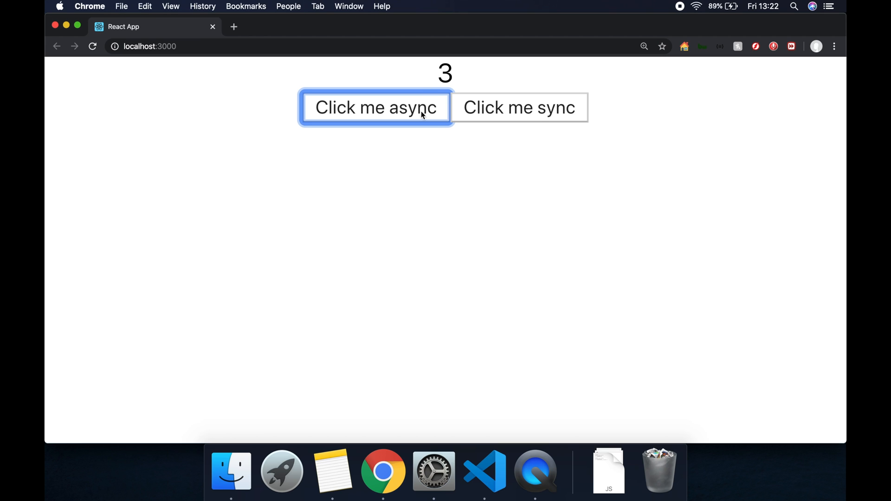
mouse_move(541, 121)
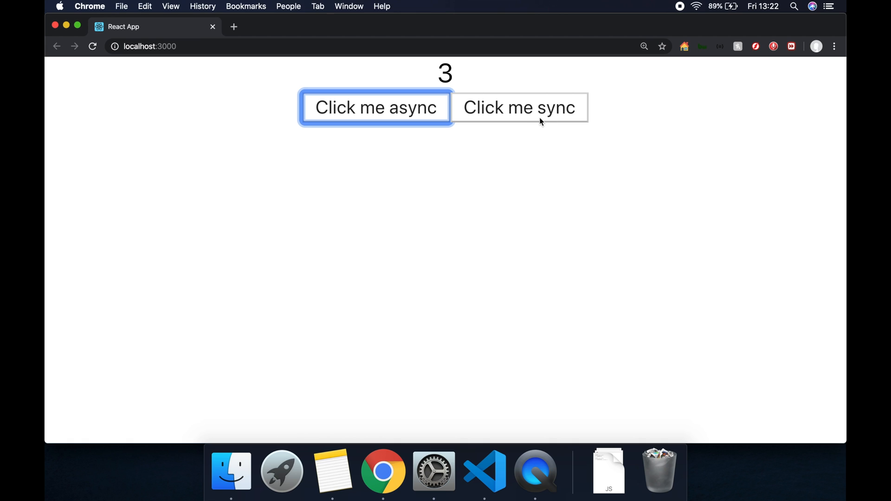
mouse_move(478, 186)
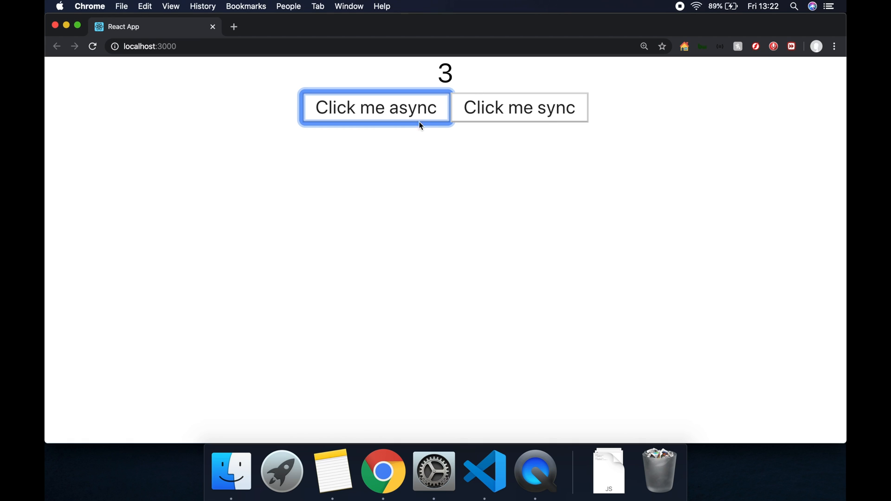
mouse_move(391, 109)
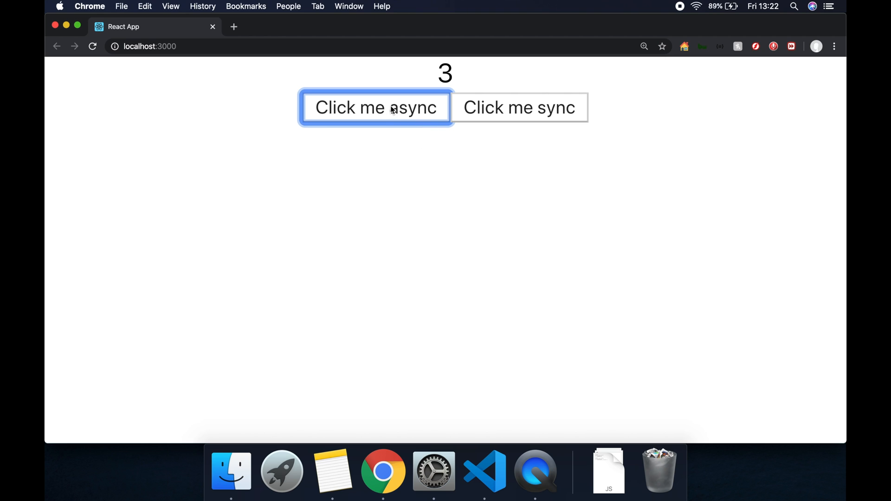
left_click(519, 107)
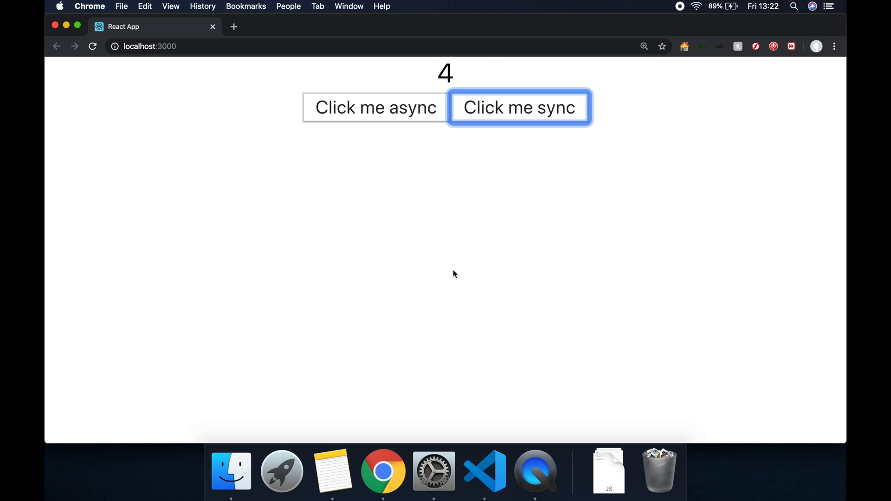
mouse_move(445, 71)
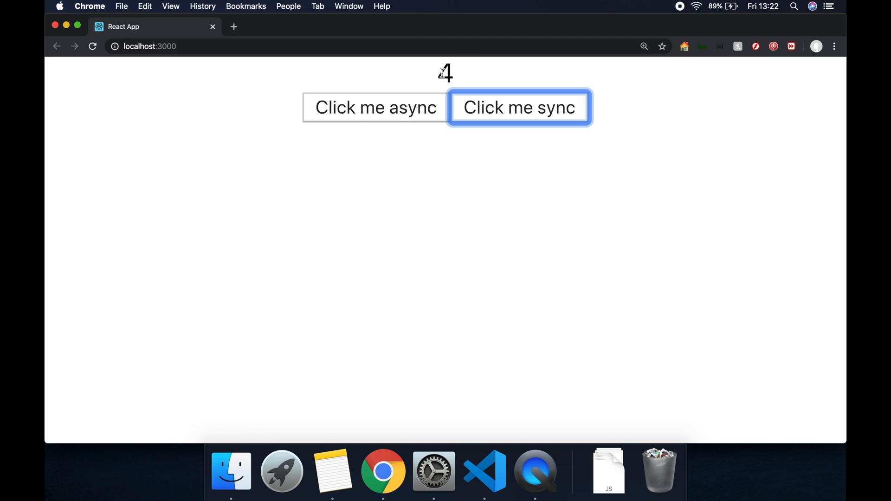
mouse_move(472, 228)
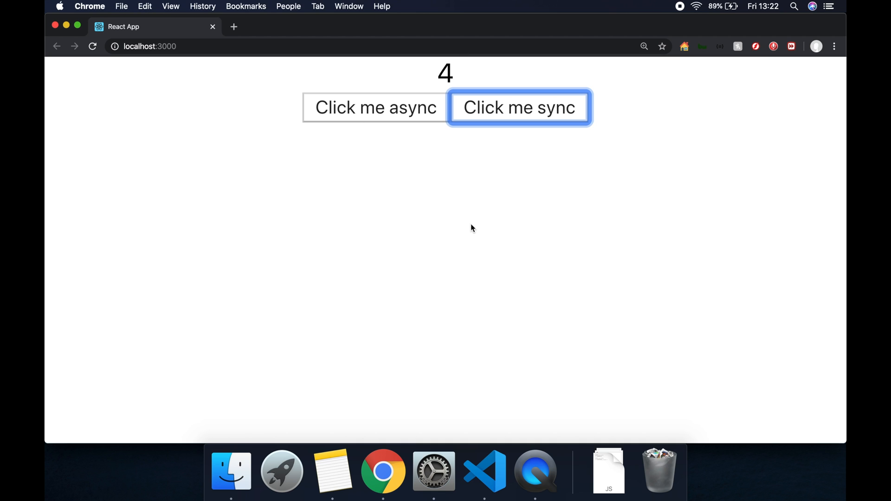
Back in VS Code, scroll App.js up to review handleAsyncClick and handleSyncClick.
left_click(483, 471)
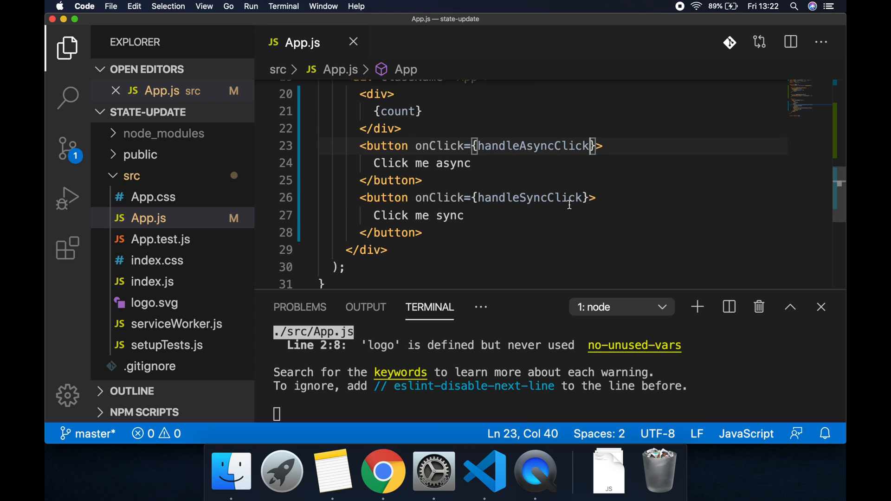
scroll("up", 3)
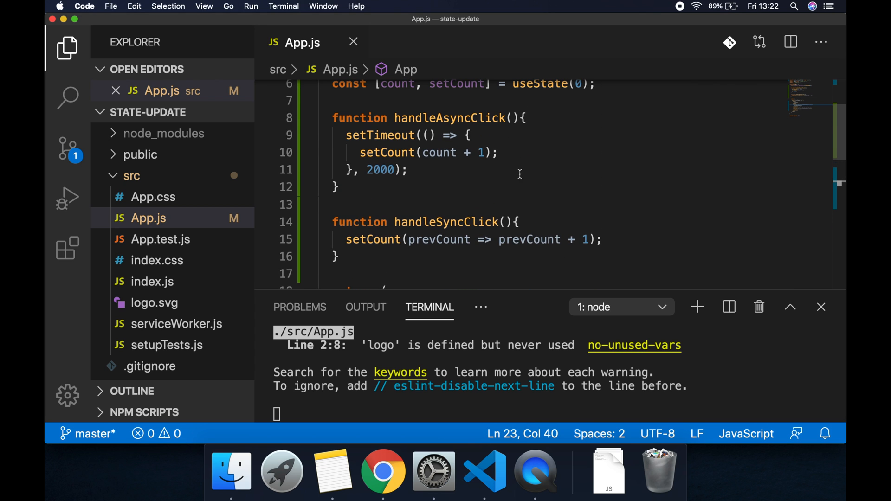
mouse_move(519, 153)
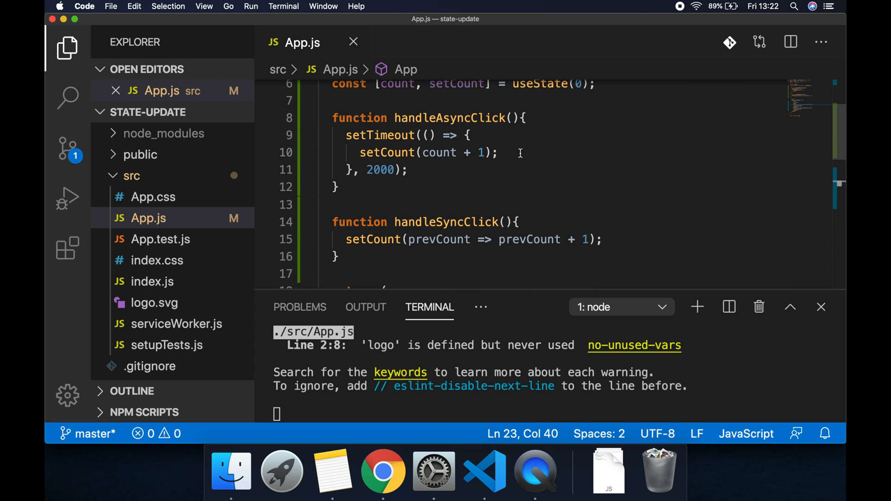
scroll("up", 3)
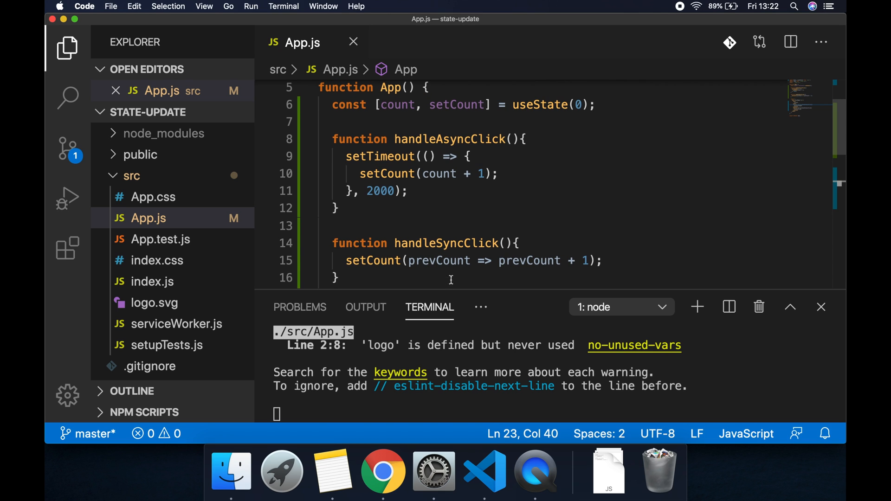
mouse_move(441, 252)
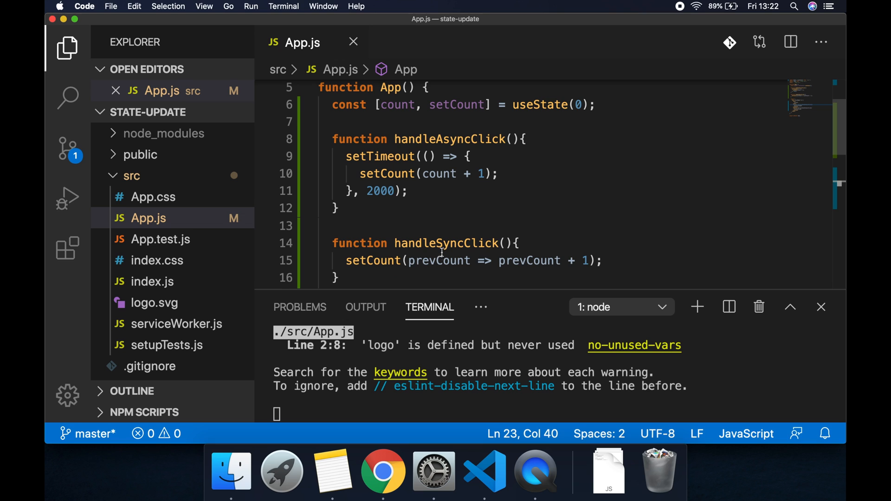
mouse_move(397, 105)
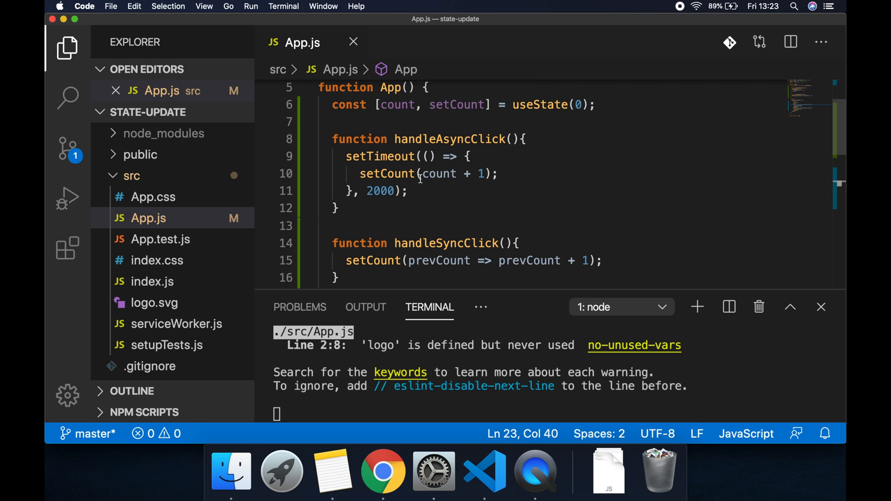
mouse_move(407, 185)
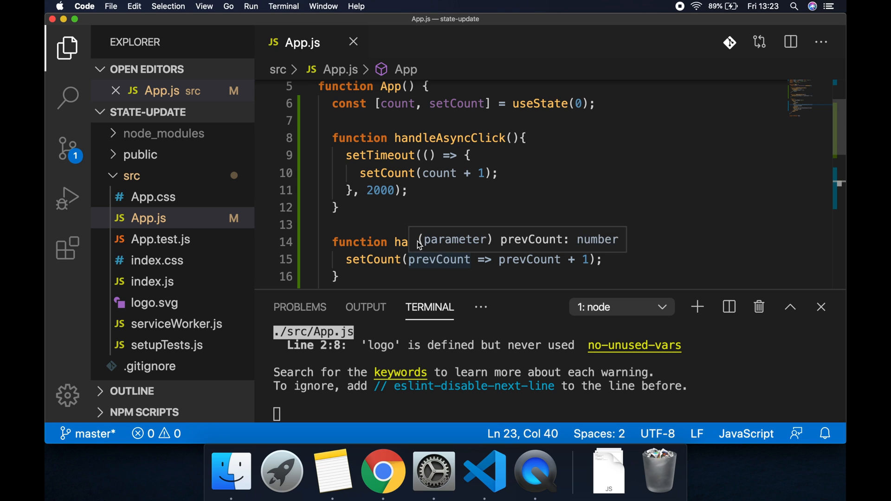
mouse_move(534, 199)
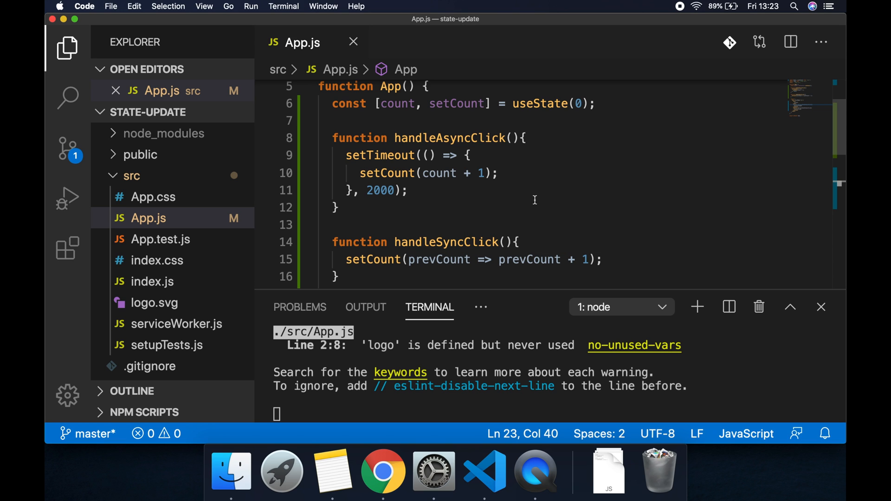
mouse_move(586, 177)
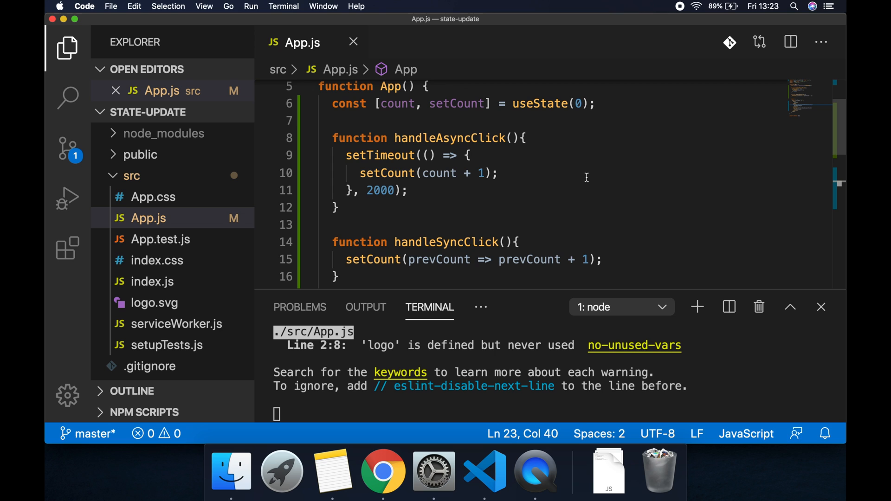
mouse_move(536, 174)
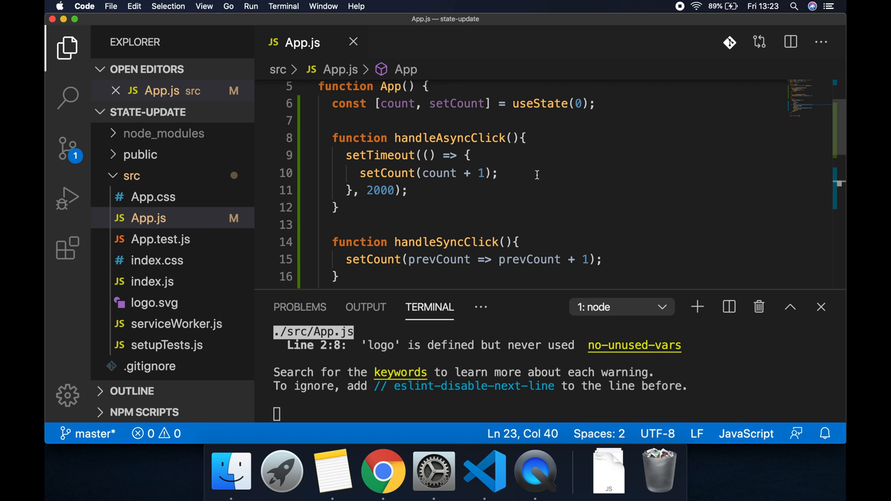
scroll("up", 3)
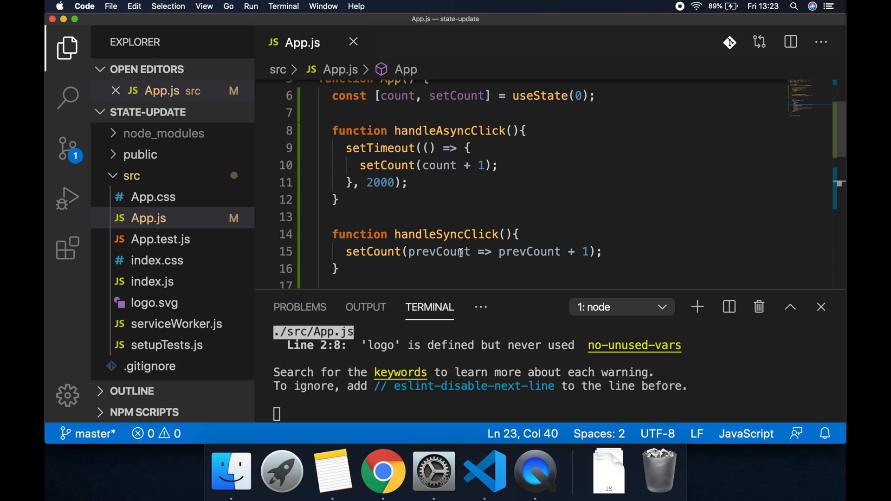
mouse_move(443, 251)
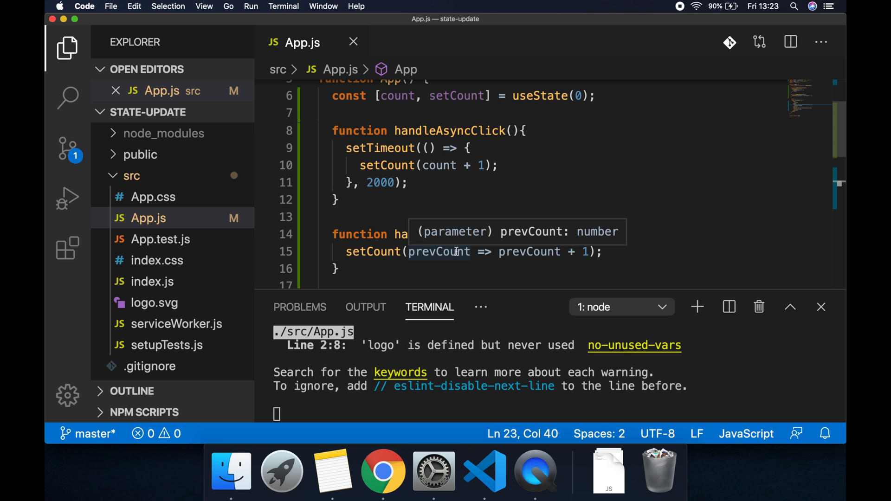
Change handleAsyncClick's timeout callback to setCount(prevCount => prevCount + 1).
left_click(451, 252)
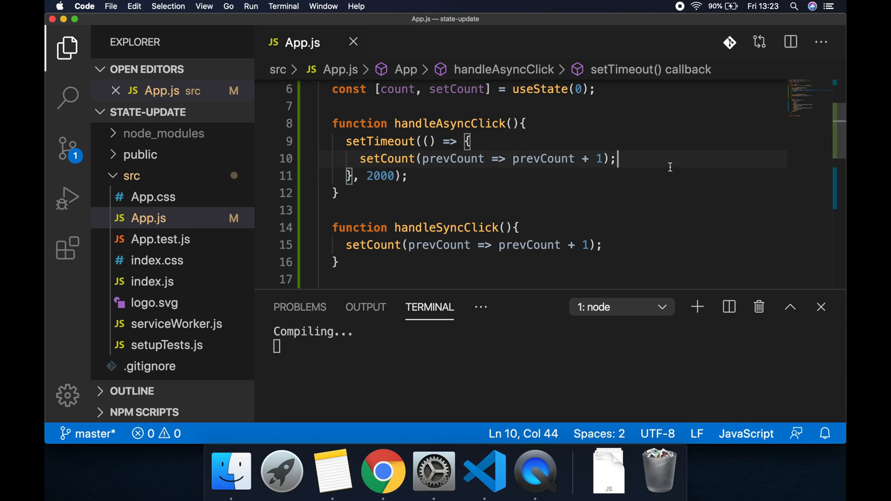
In Chrome, one async then one sync click raises the reloaded counter from 0 to 2.
left_click(382, 471)
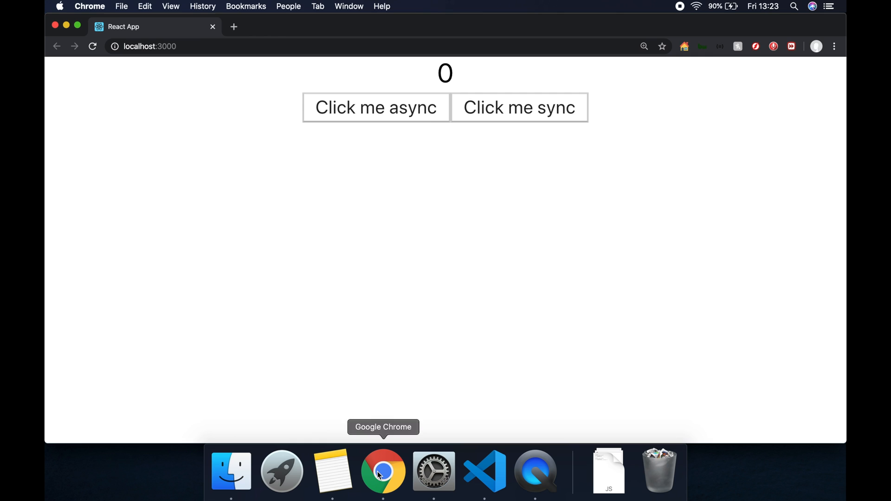
mouse_move(413, 123)
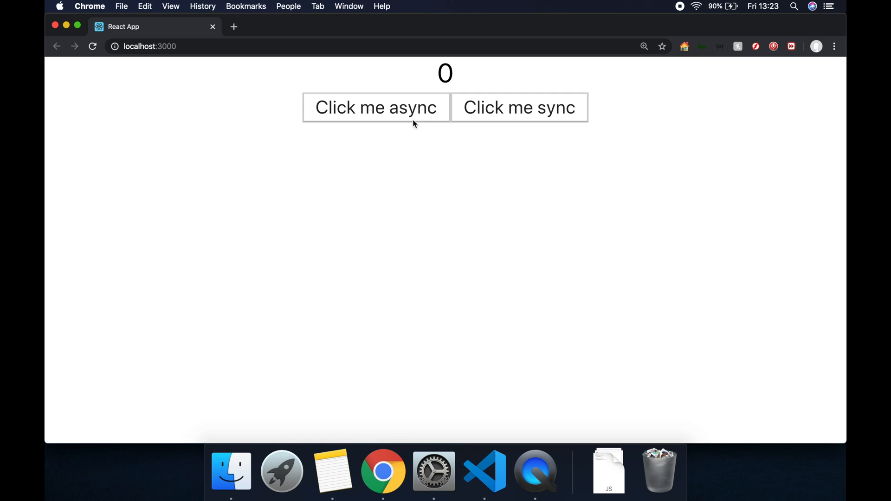
mouse_move(394, 118)
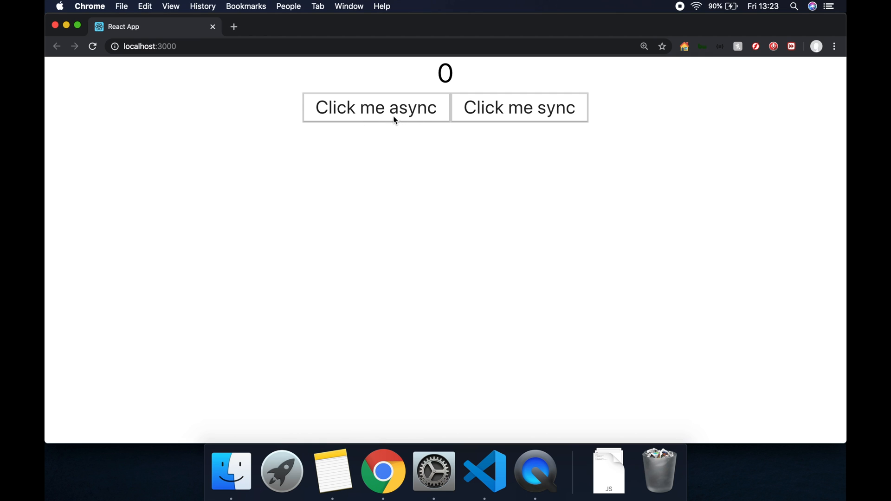
mouse_move(383, 122)
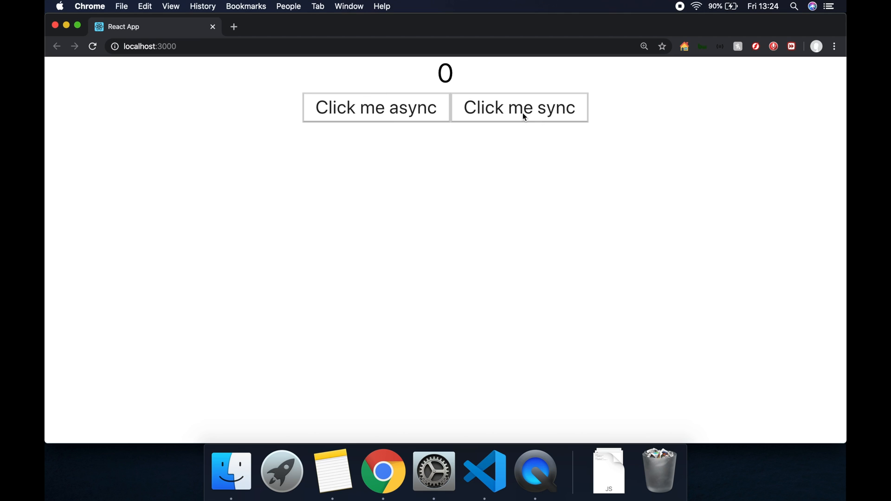
left_click(376, 107)
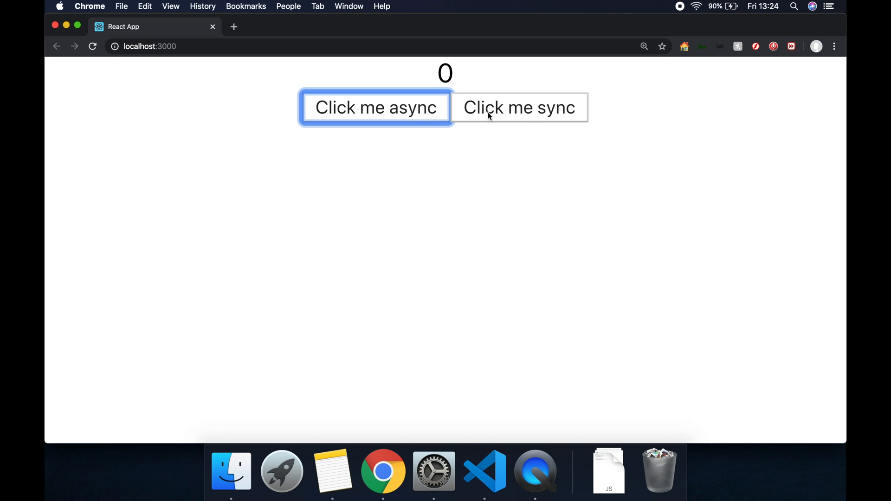
left_click(519, 107)
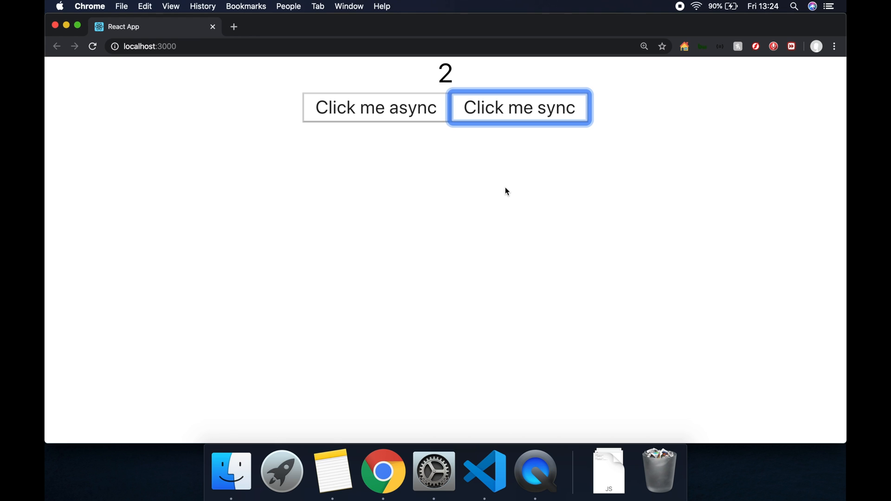
mouse_move(453, 102)
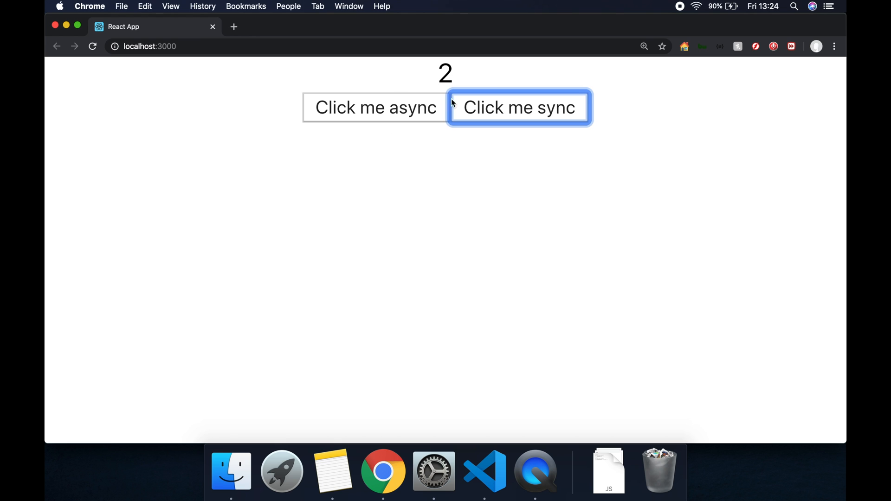
mouse_move(484, 470)
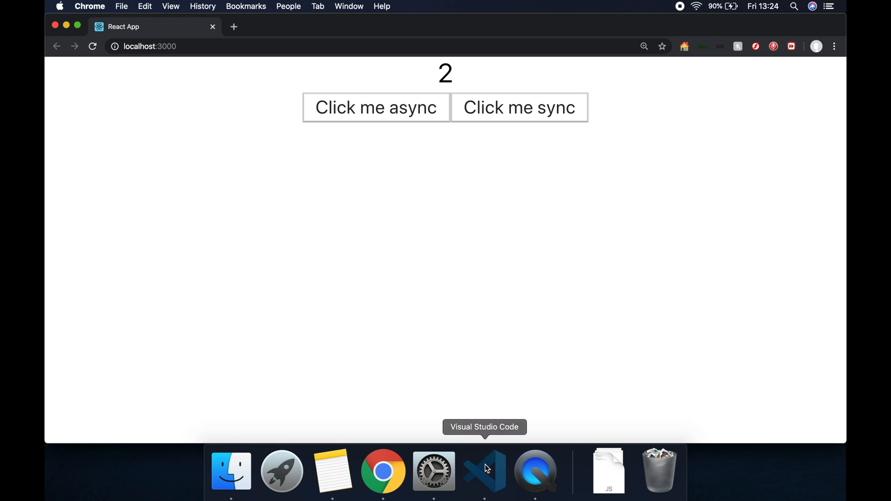
Return to App.js in VS Code showing both handlers using prevCount updaters.
left_click(484, 470)
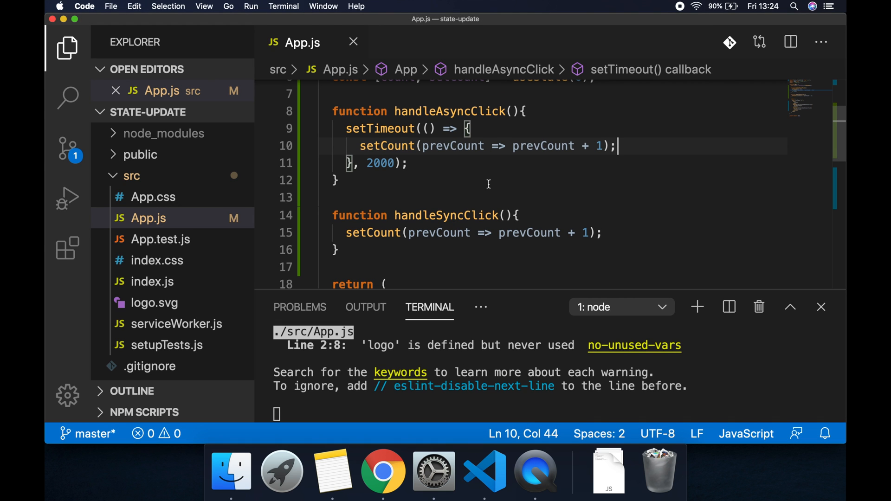
mouse_move(569, 193)
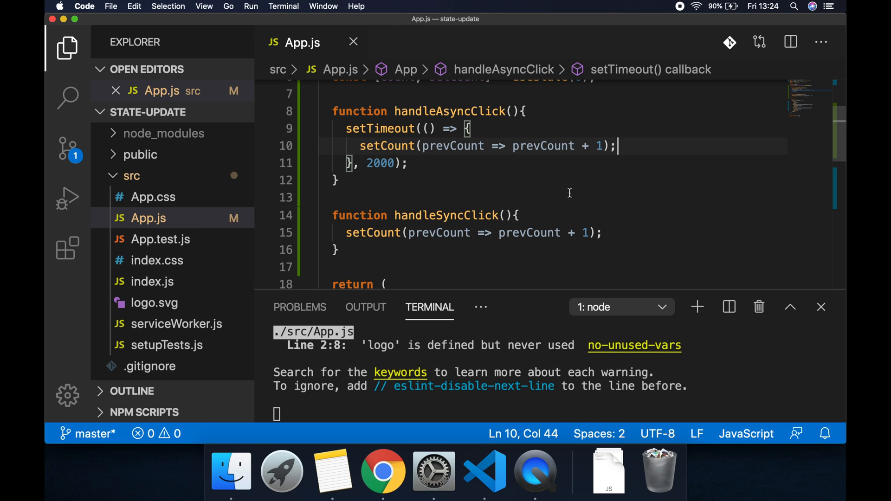
mouse_move(468, 152)
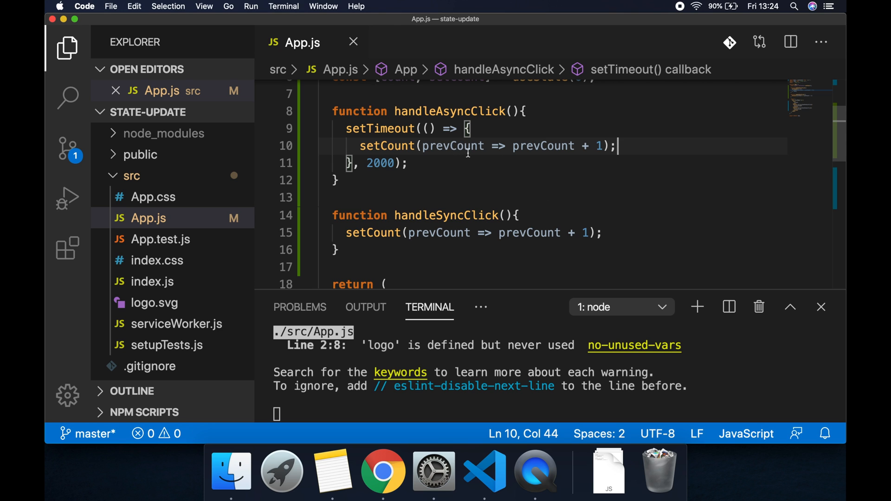
scroll("up", 3)
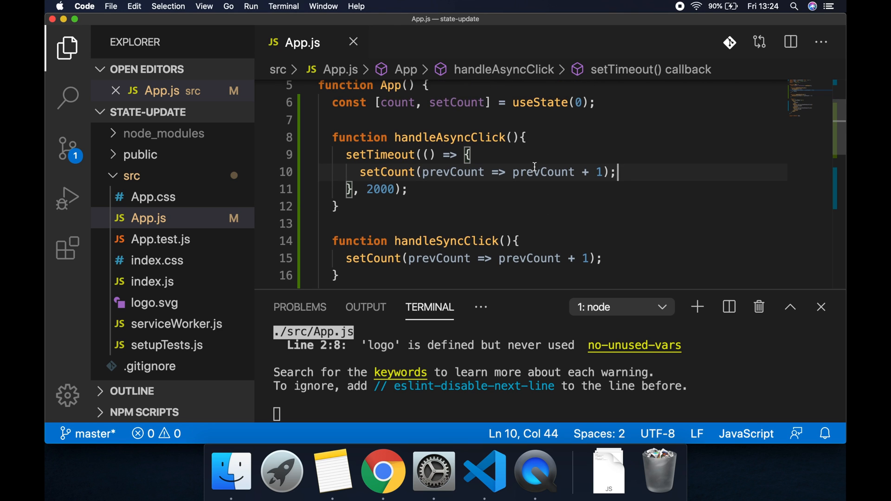
mouse_move(396, 102)
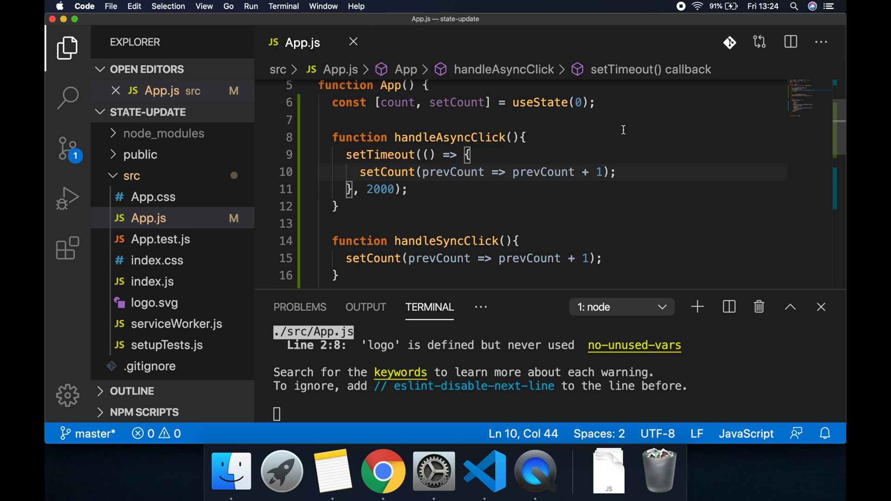
mouse_move(383, 471)
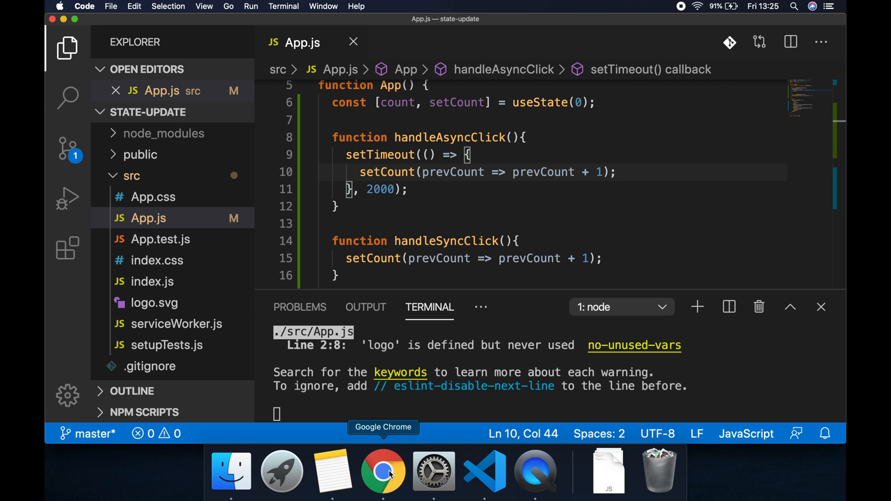
Show Tom Phillips's Udemy instructor profile and scroll down to his five courses.
left_click(383, 470)
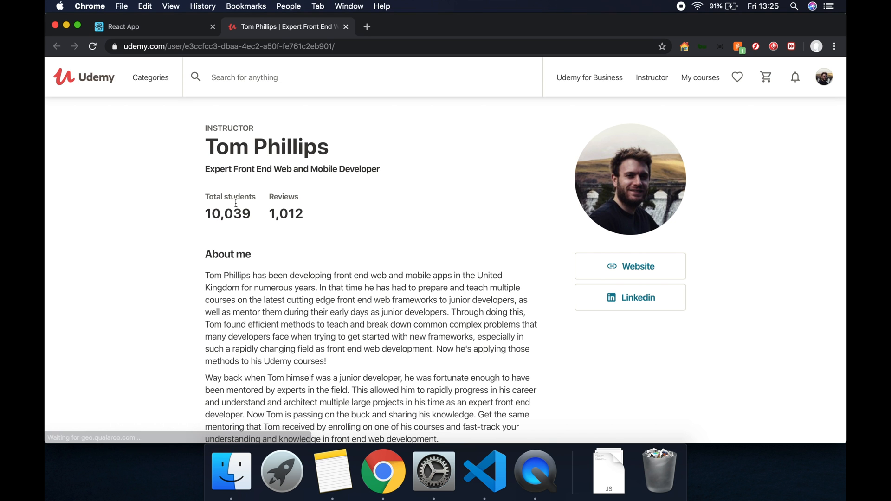
mouse_move(364, 232)
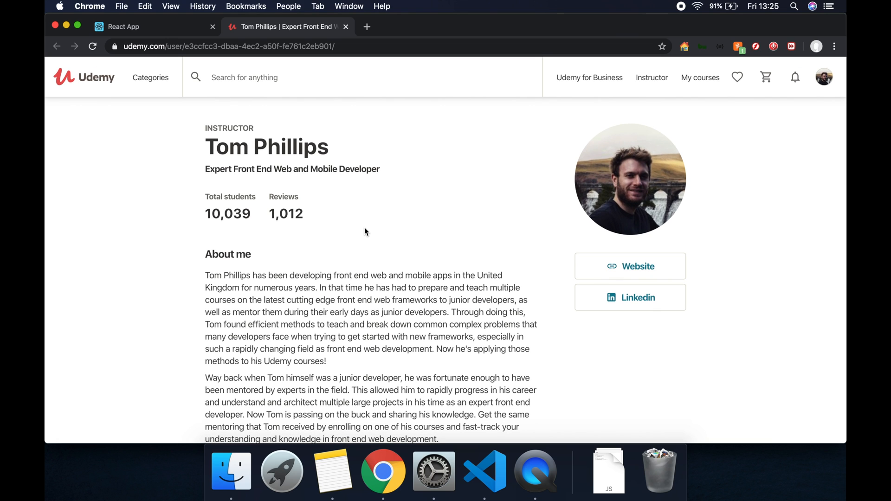
mouse_move(185, 299)
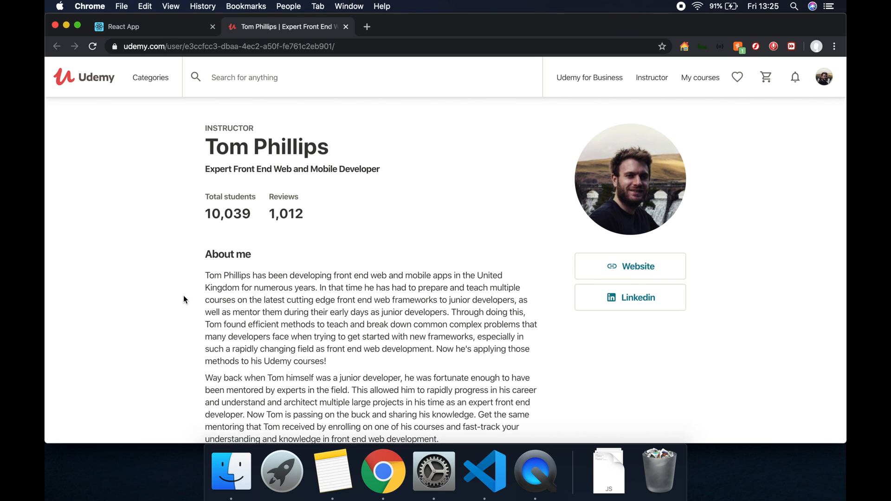
scroll("down", 3)
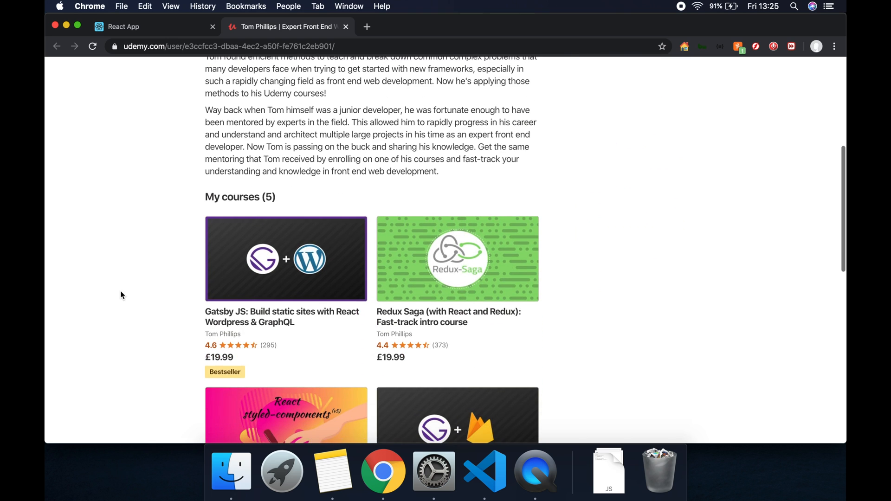
scroll("down", 3)
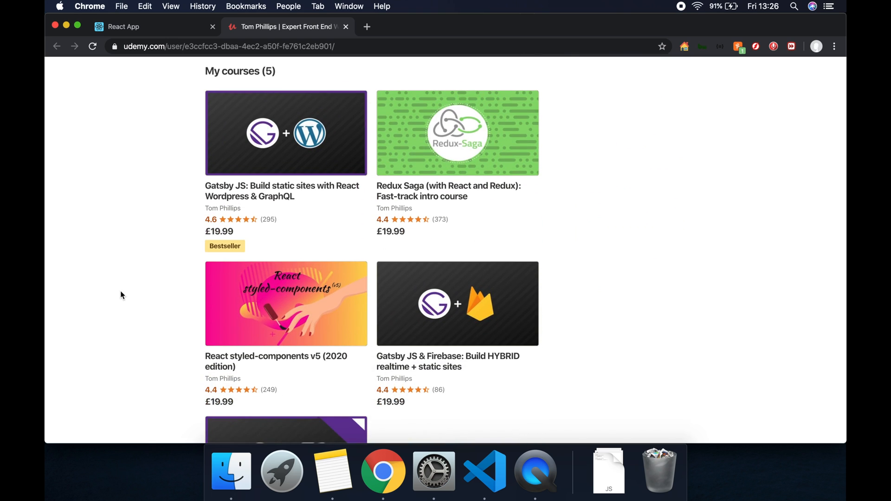
scroll("down", 3)
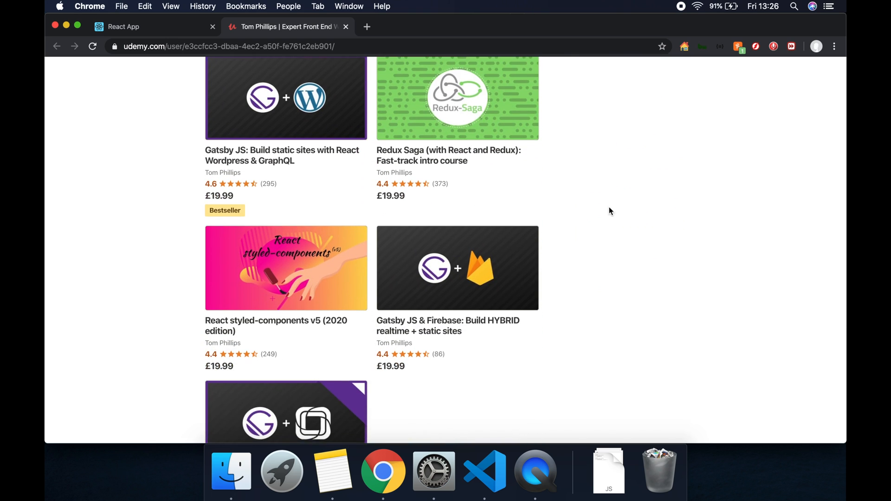
scroll("down", 3)
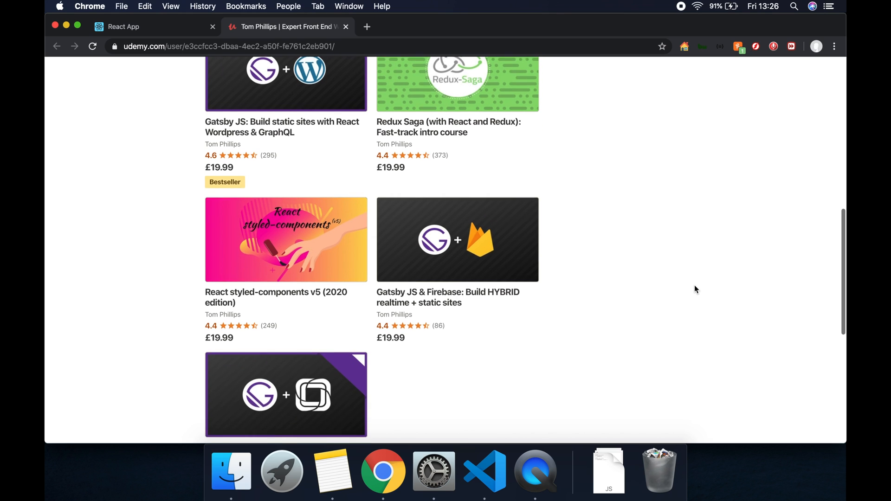
scroll("down", 3)
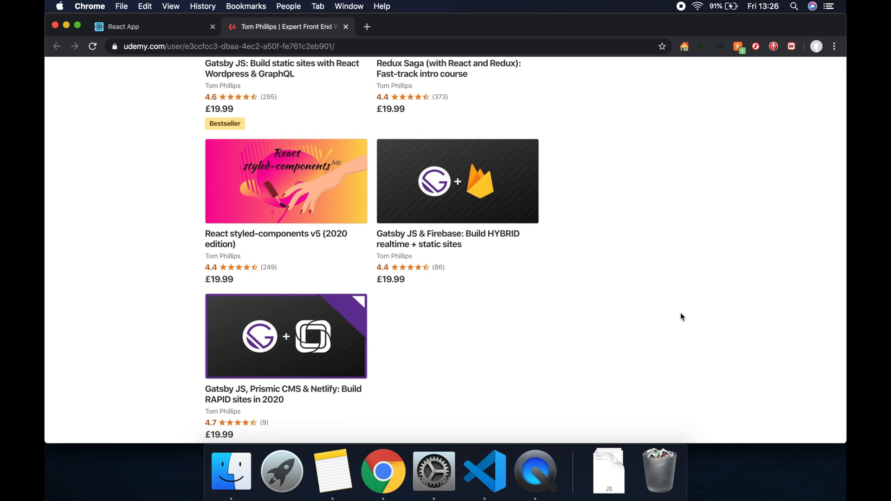
mouse_move(661, 75)
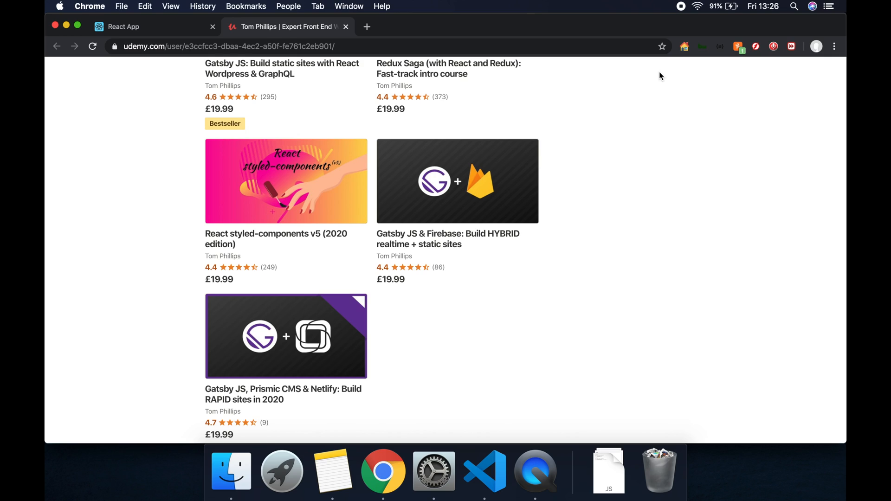